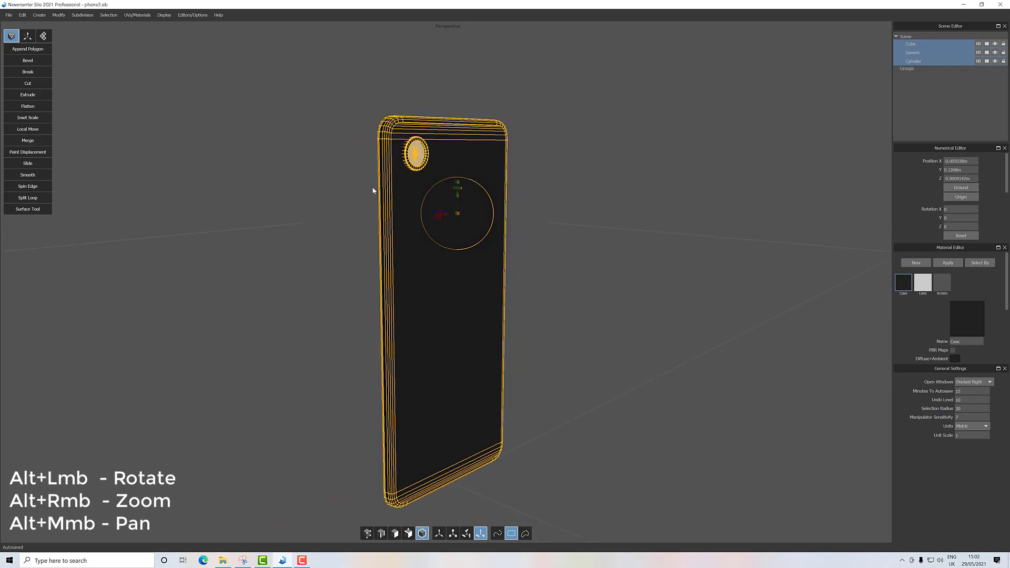
Switch the workspace to a vertical split layout with two side-by-side viewports.
left_click(164, 14)
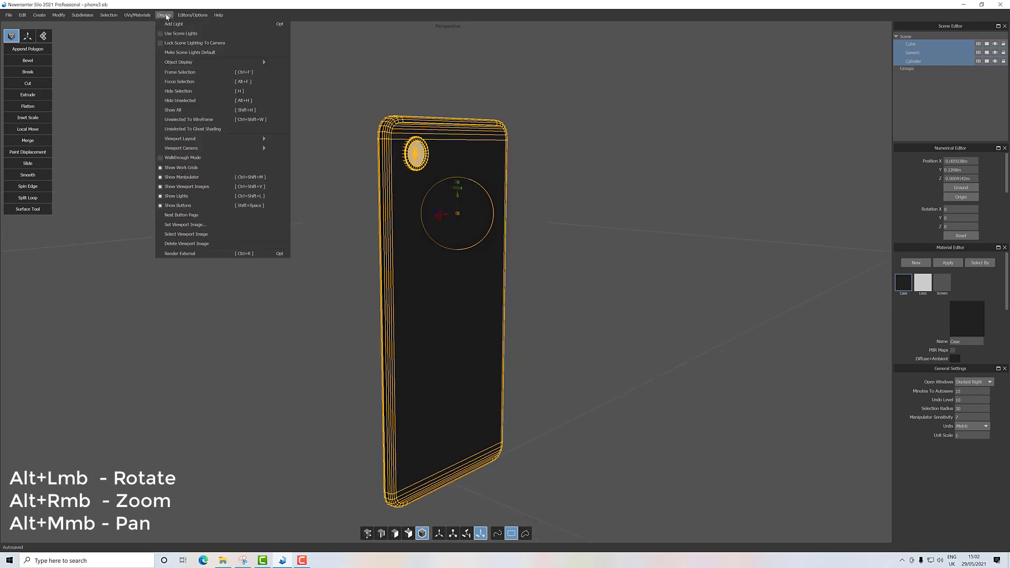
mouse_move(180, 137)
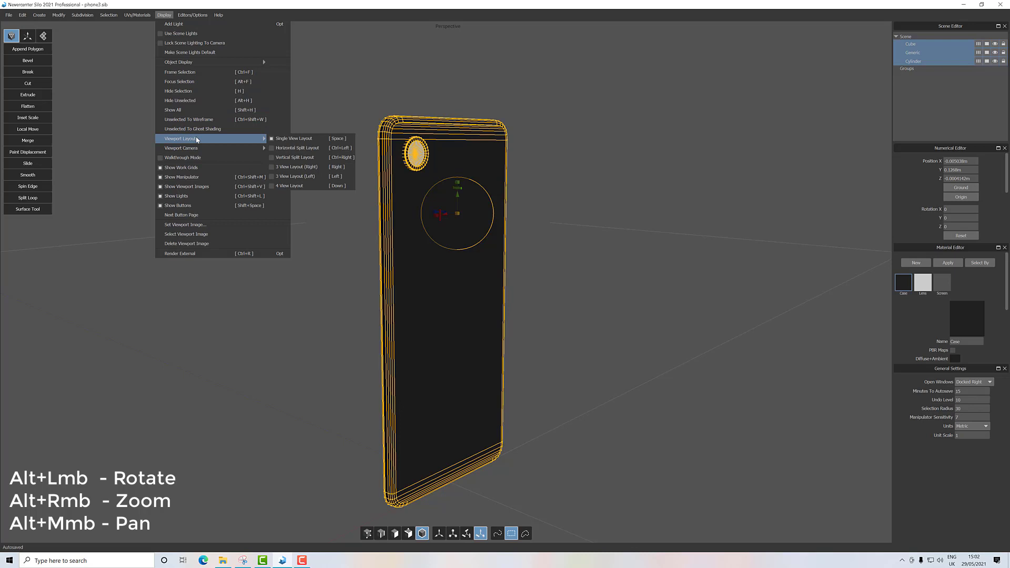
mouse_move(311, 147)
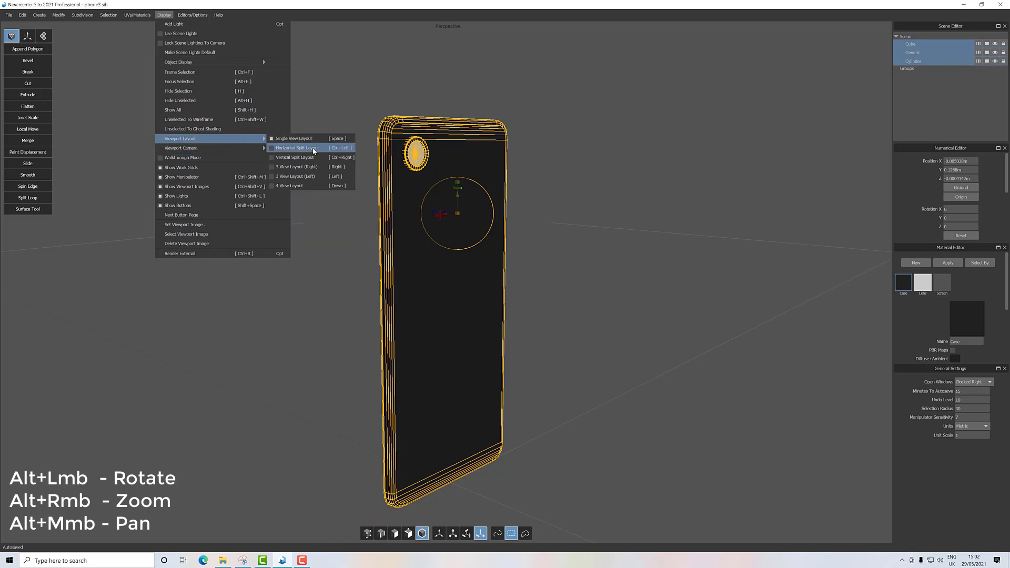
mouse_move(294, 157)
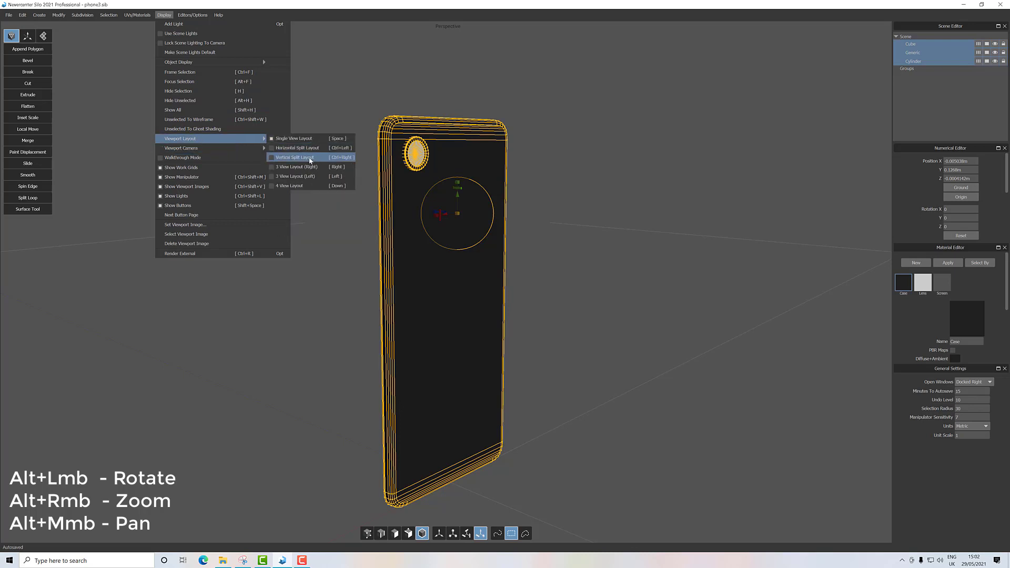
left_click(294, 157)
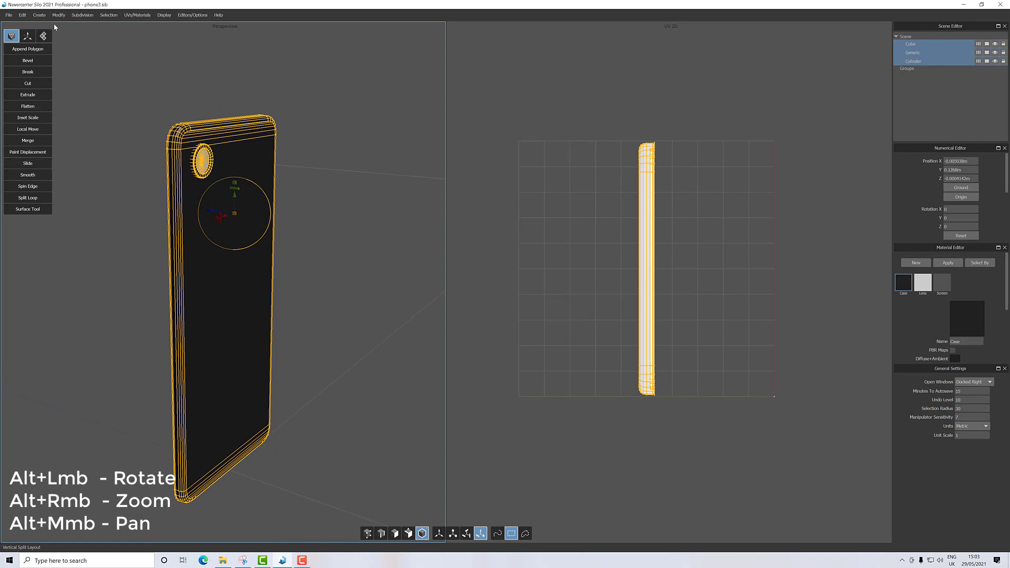
Merge the phone parts into one Case object and recreate its UVs using XYZ coordinates.
left_click(58, 14)
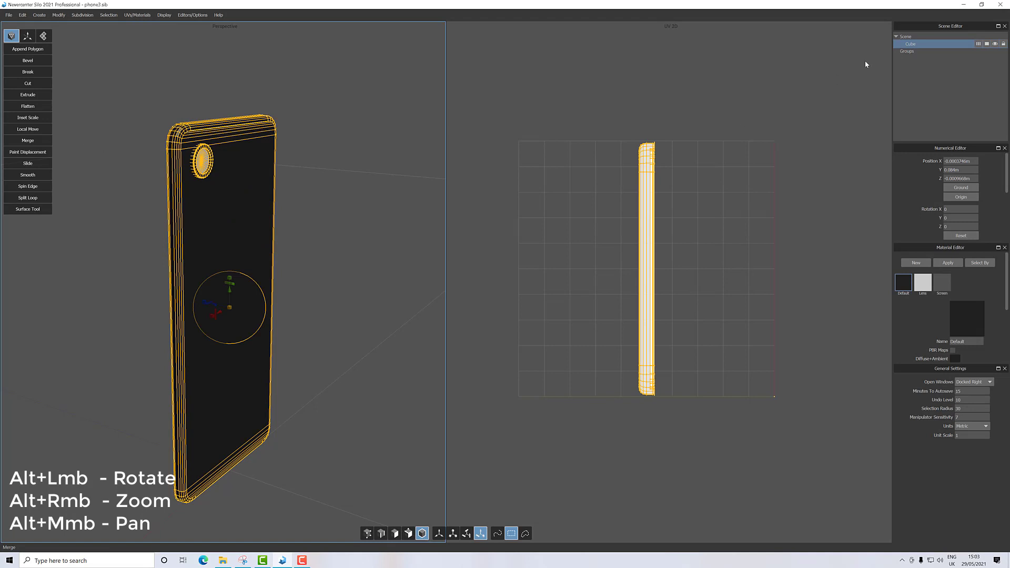
left_click(137, 15)
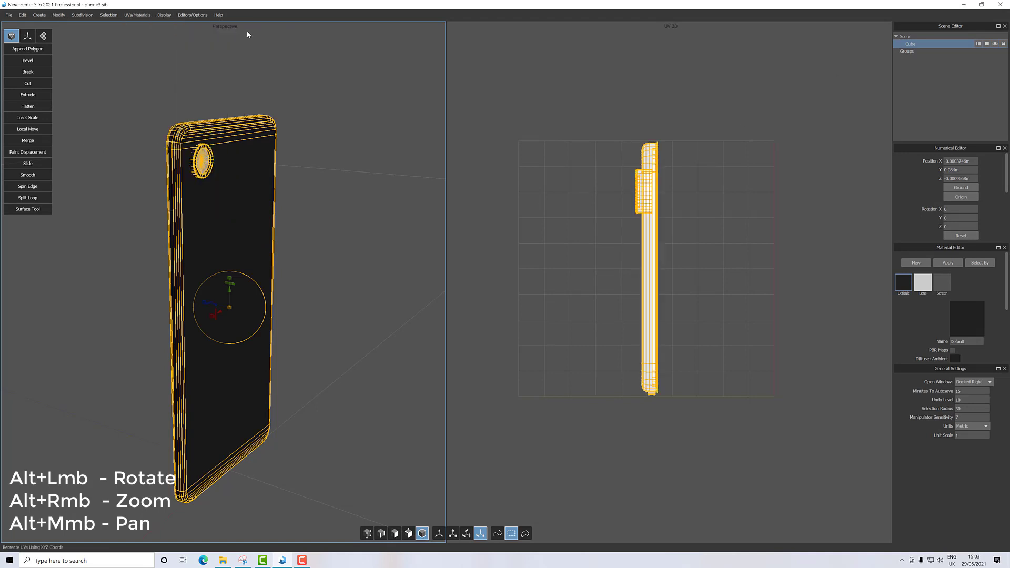
mouse_move(521, 208)
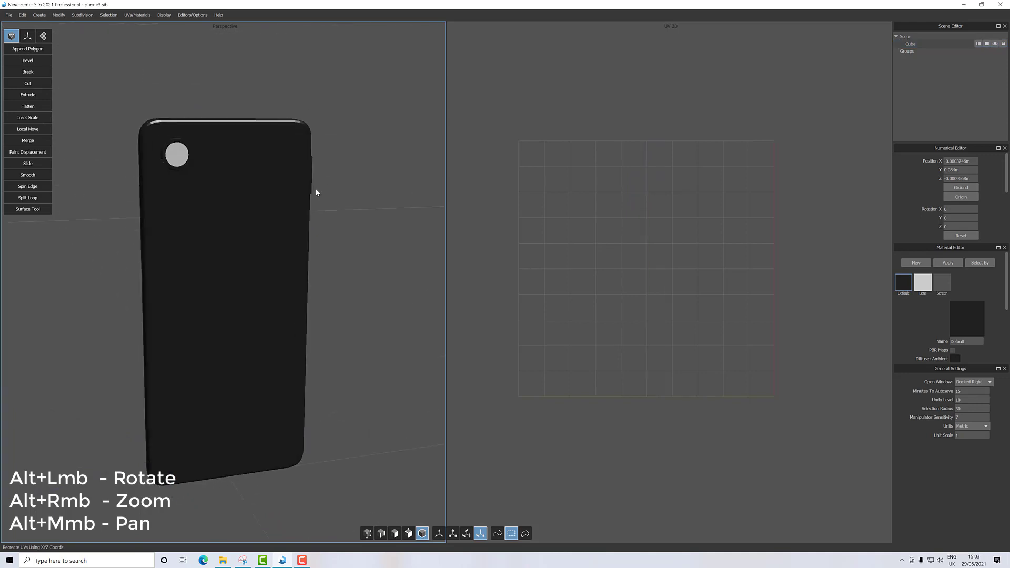
Orbit to the phone's side and select the edge loop running around the rim.
left_click_drag(315, 192, 297, 203)
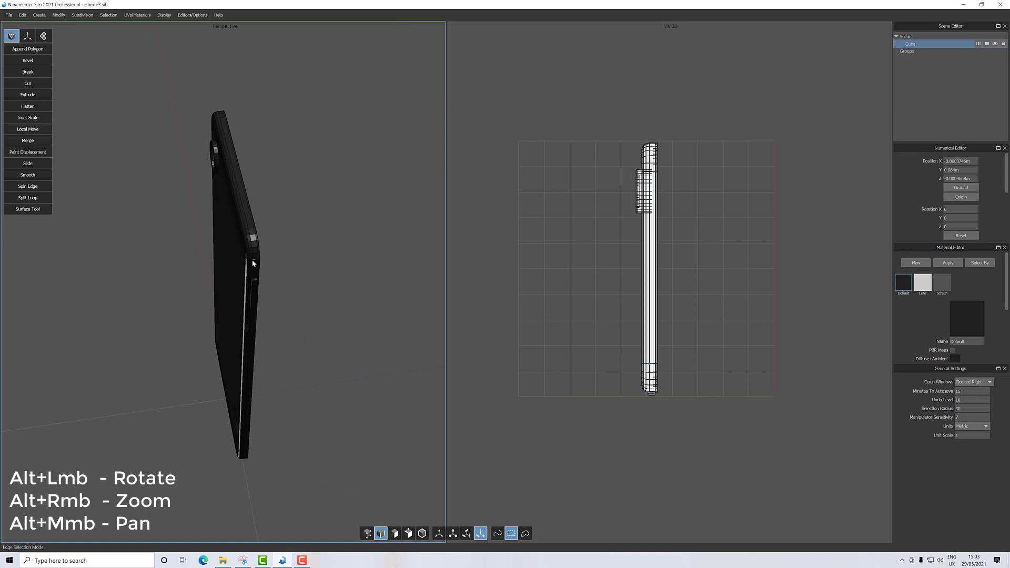
left_click(243, 273)
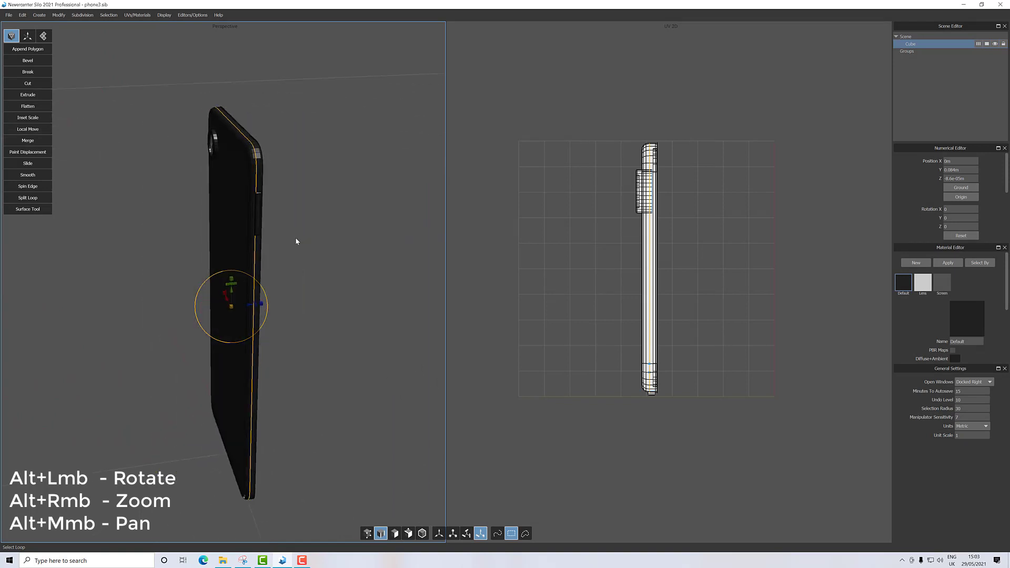
Mark the rim loop as a UV seam and unwrap the UVs using LSCM.
left_click(137, 15)
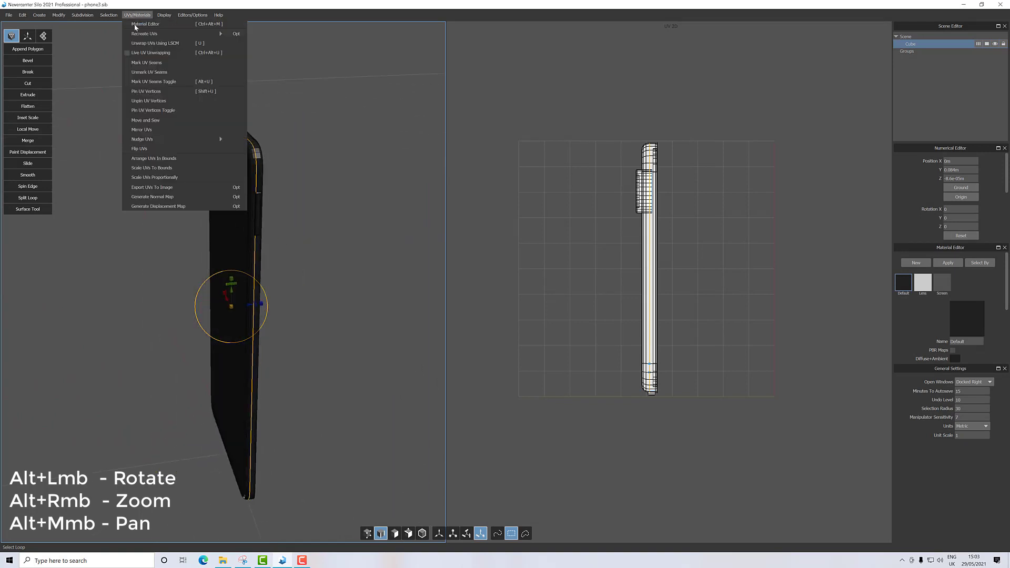
mouse_move(146, 62)
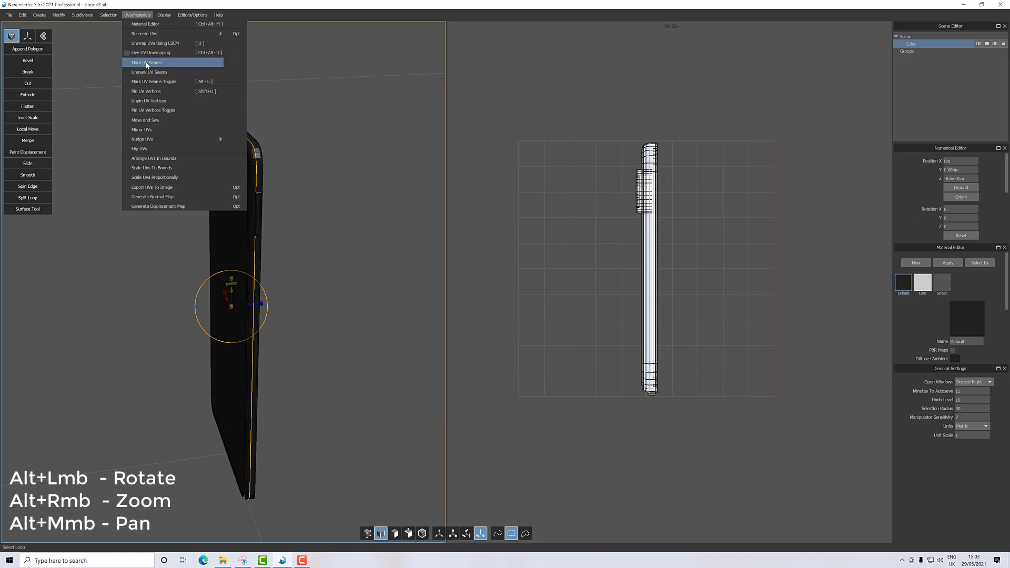
left_click(147, 62)
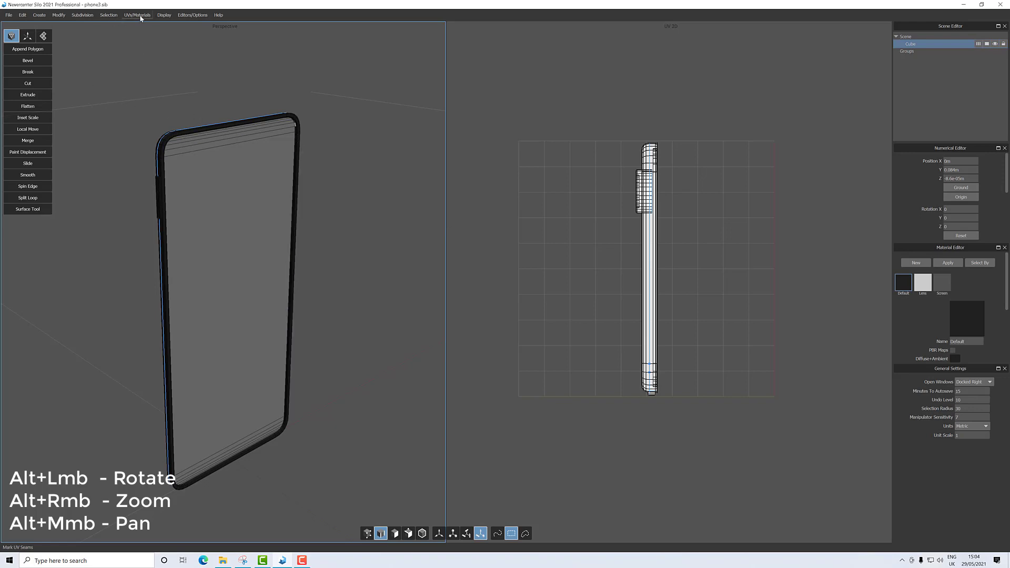
left_click(137, 14)
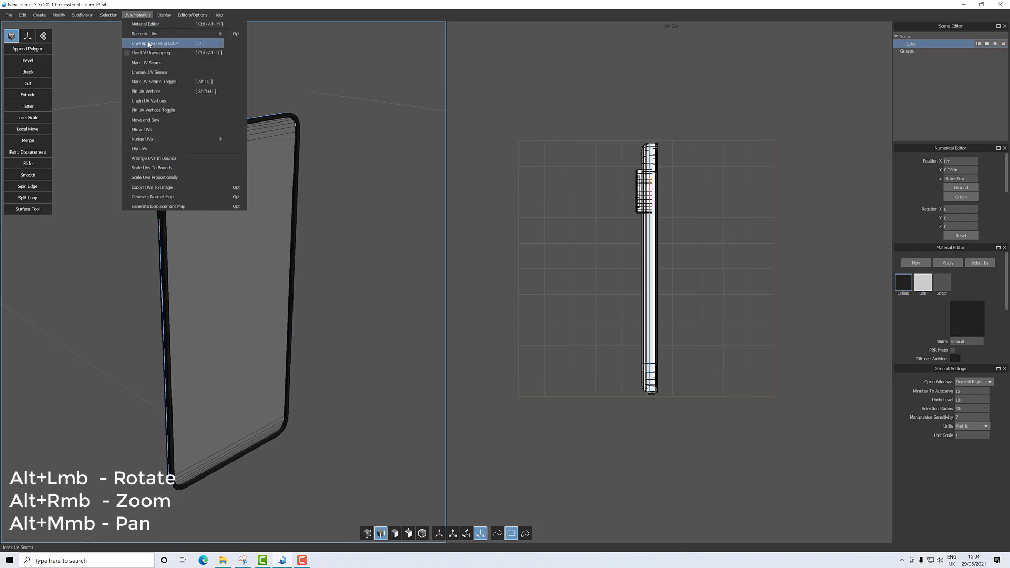
left_click(149, 43)
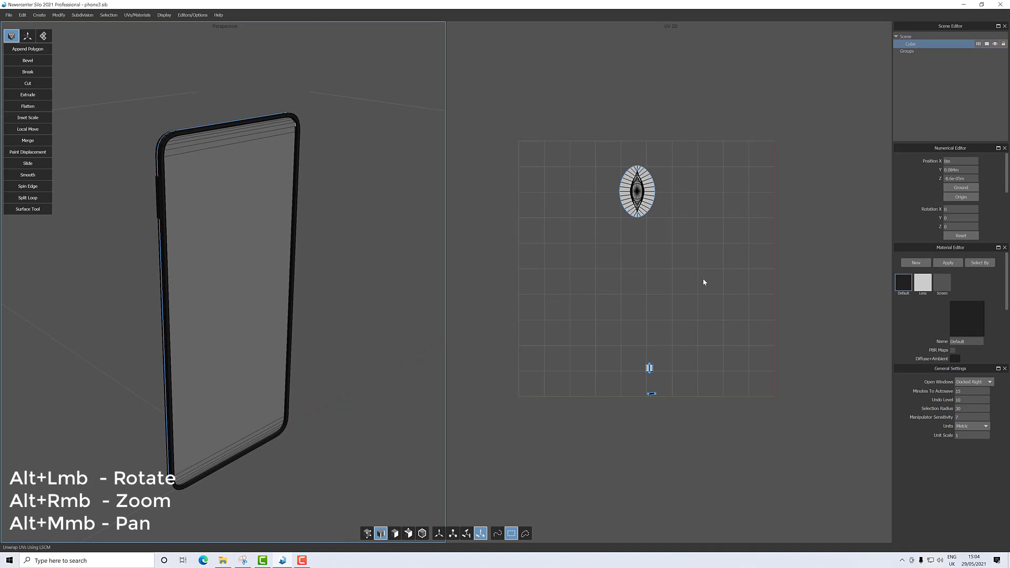
mouse_move(655, 375)
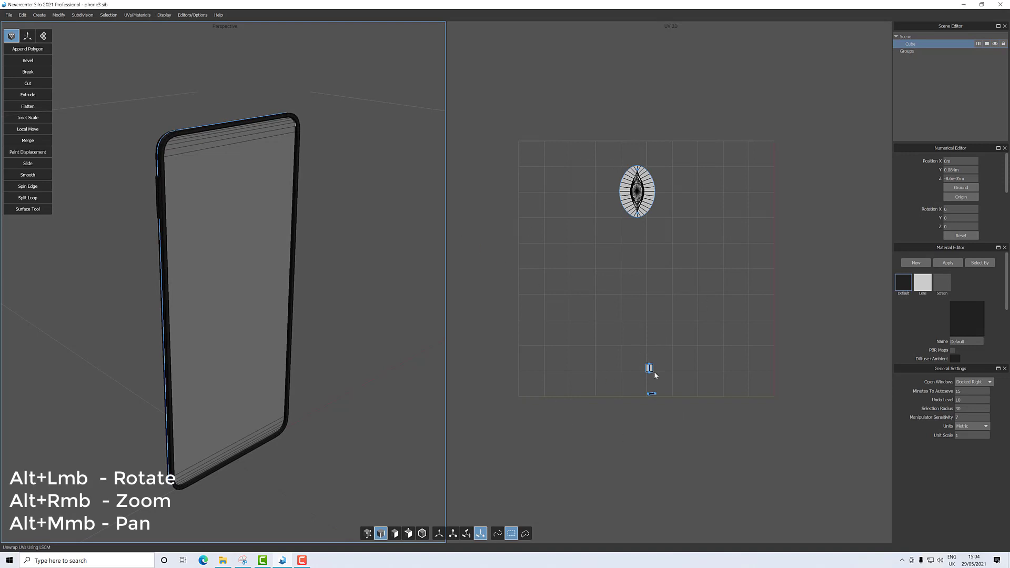
mouse_move(426, 428)
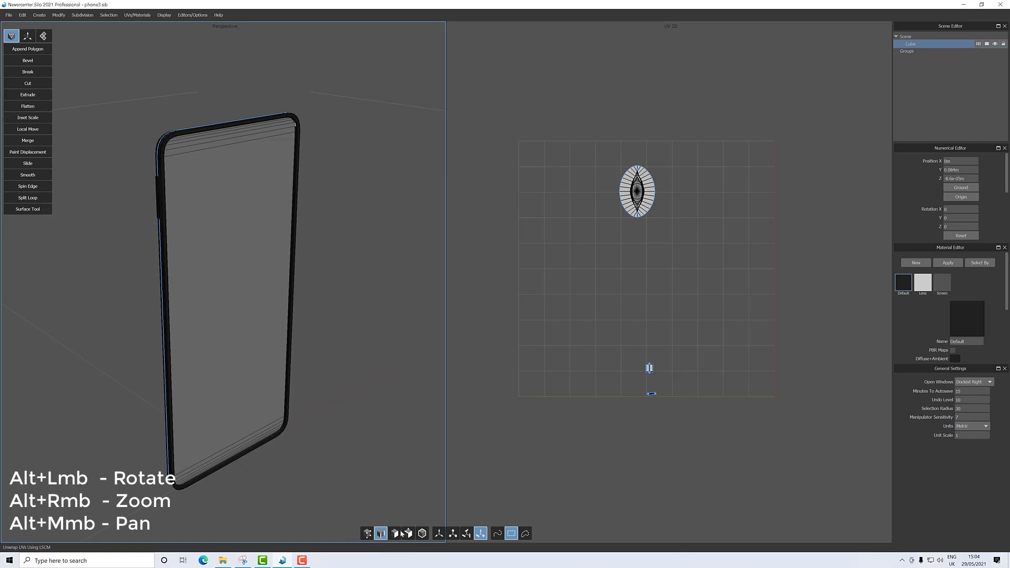
Select the phone's front faces and set the second viewport's camera to UV 2D View.
left_click(395, 533)
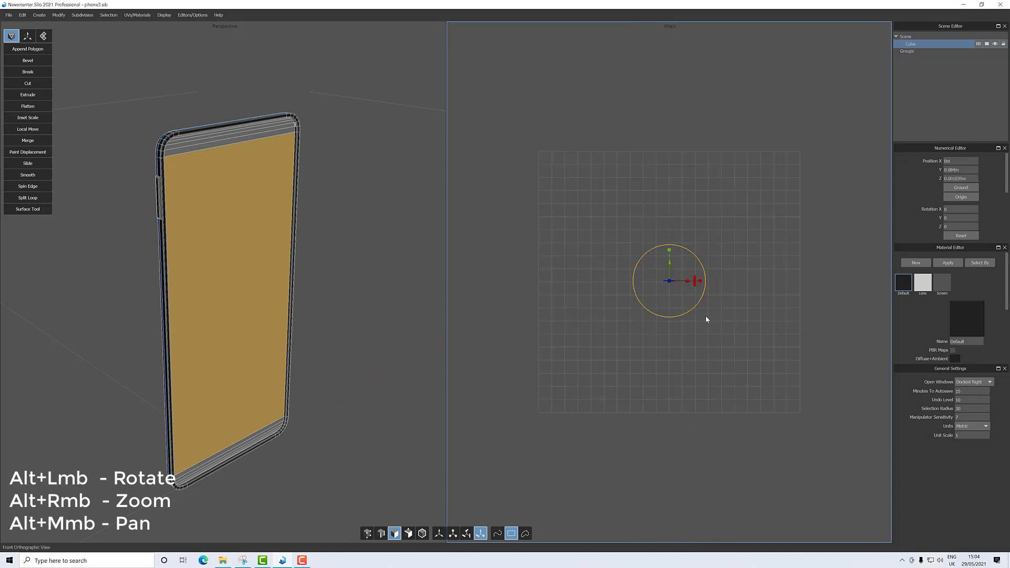
right_click(707, 320)
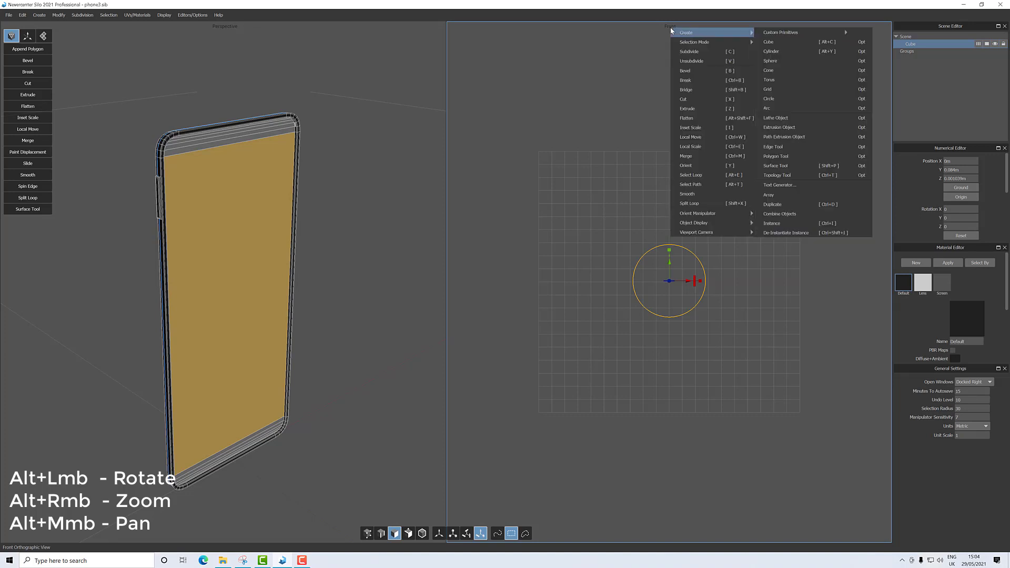
mouse_move(696, 203)
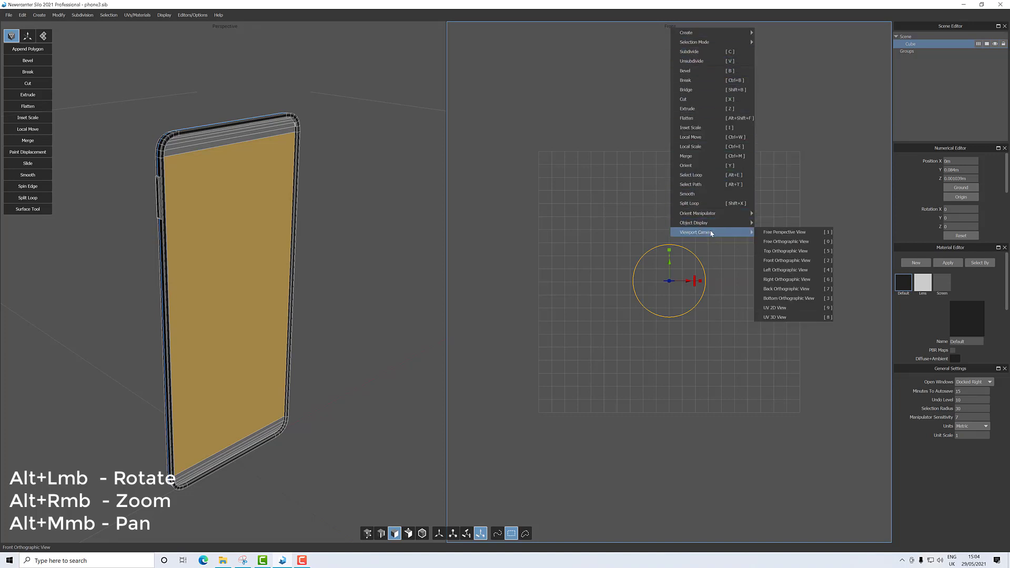
left_click(775, 308)
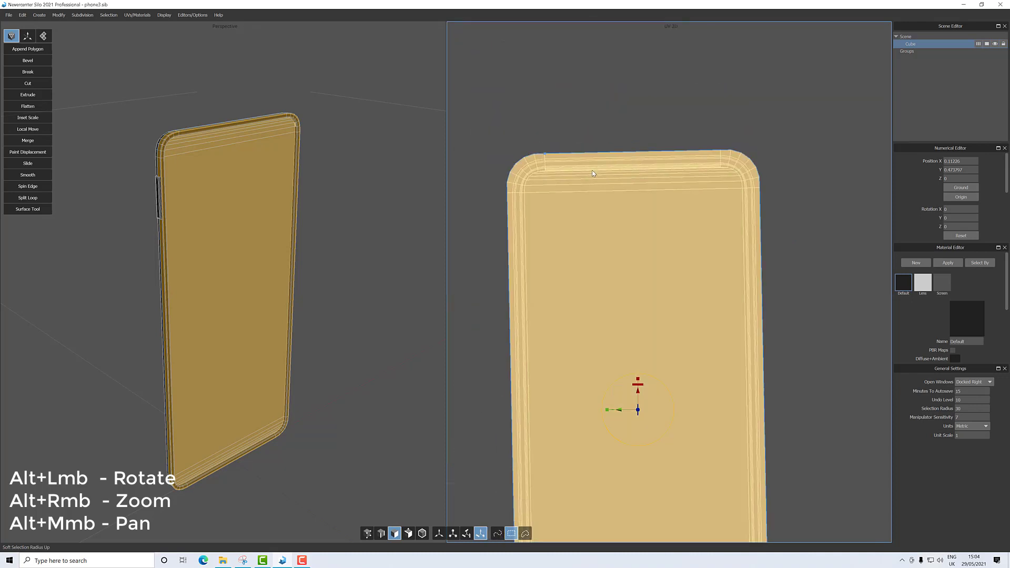
mouse_move(383, 219)
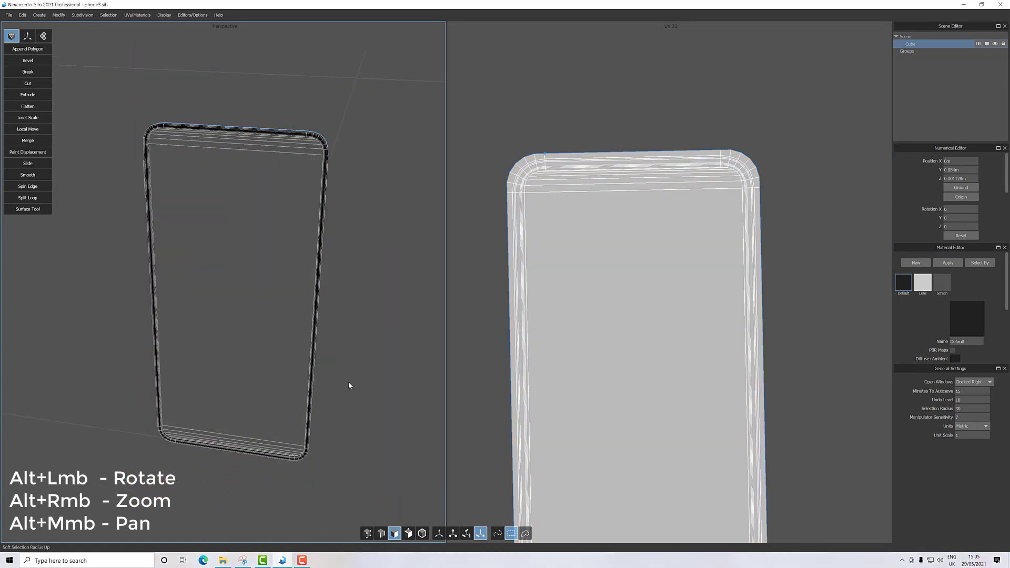
Clear the selection and pick the edge loop bordering the phone's front face.
left_click(381, 533)
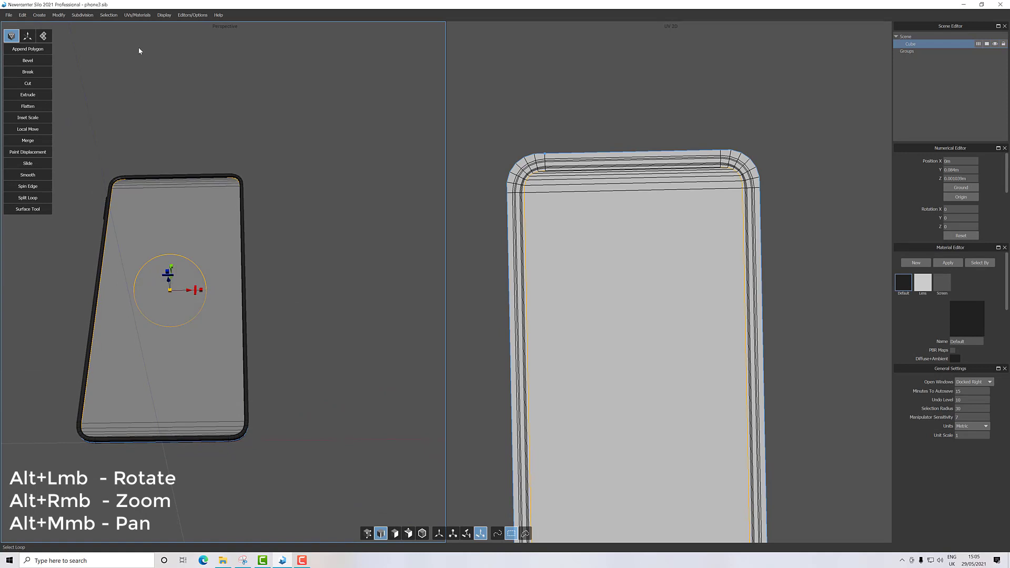
left_click(136, 14)
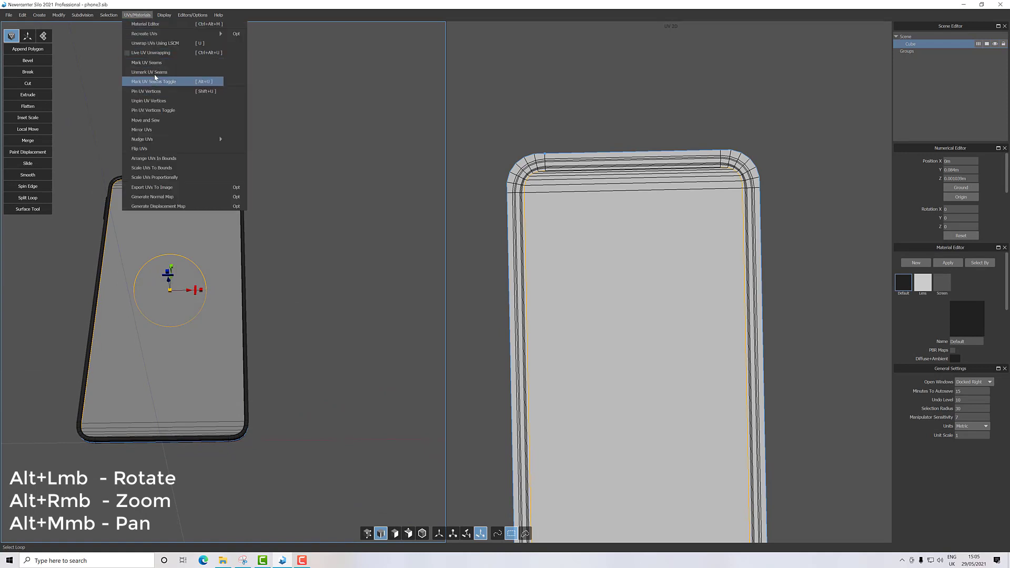
Mark the front-border loop as a UV seam and zoom in to pick the next loop on the top rim.
left_click(151, 81)
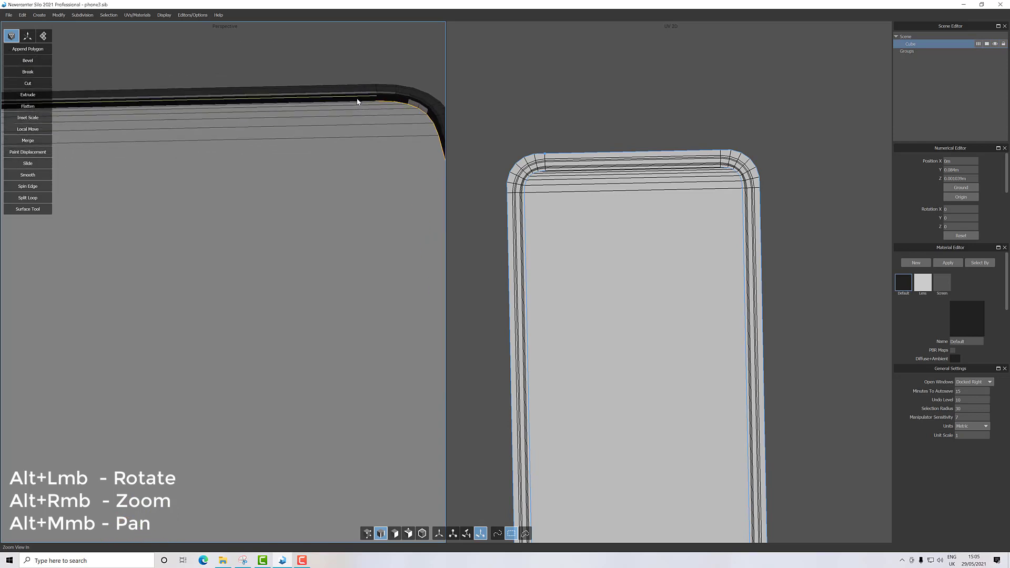
left_click_drag(358, 101, 378, 141)
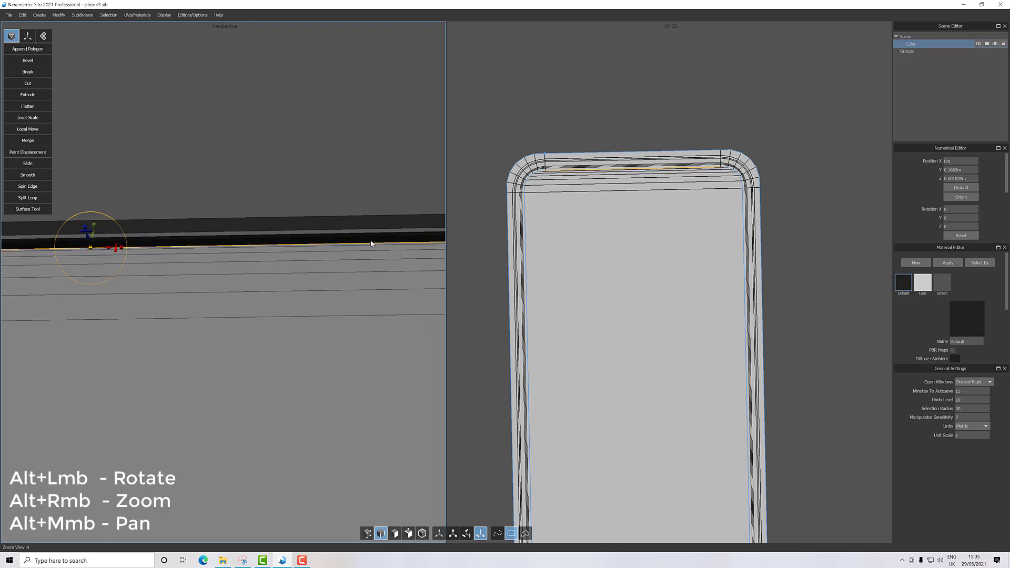
left_click(136, 14)
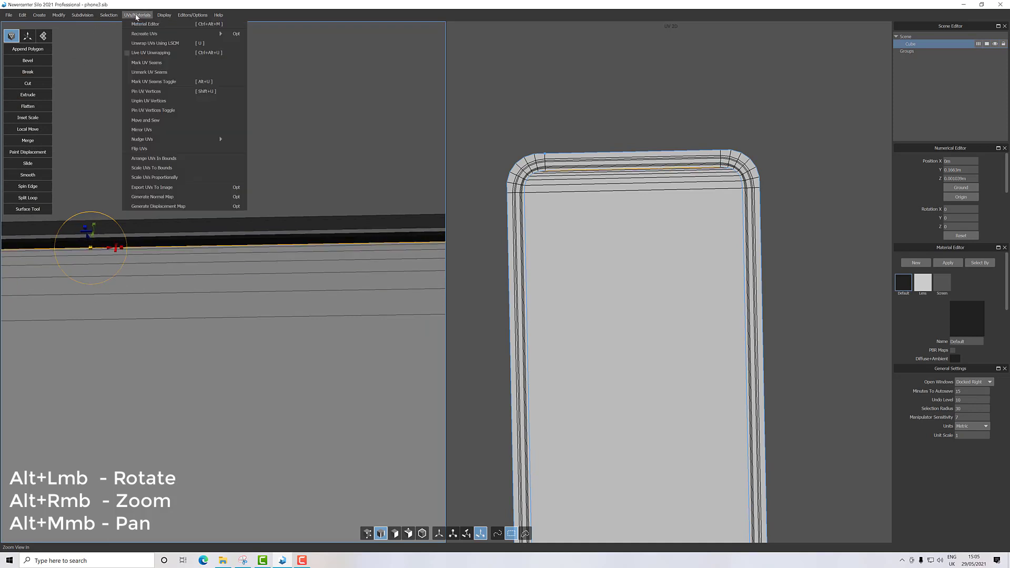
Mark the second loop near the top front border as a UV seam.
left_click(146, 62)
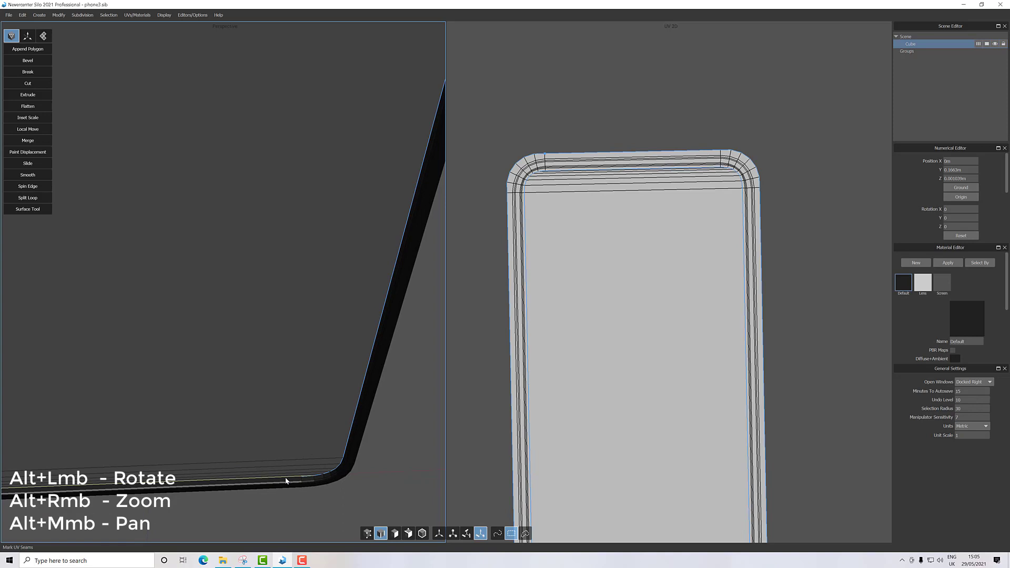
mouse_move(282, 480)
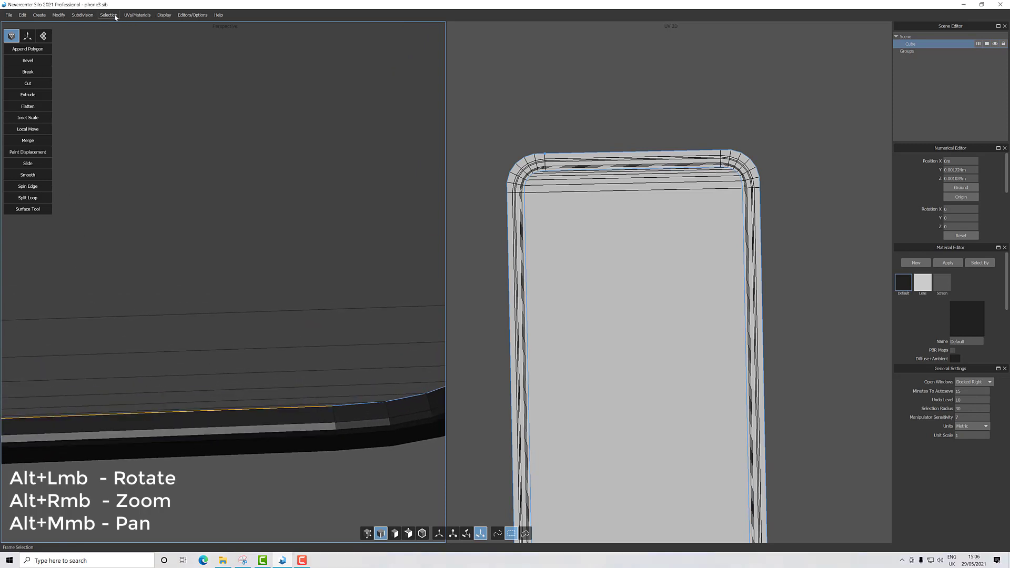
Mark the lower-edge loop as a UV seam and re-unwrap the UVs using LSCM.
left_click(136, 14)
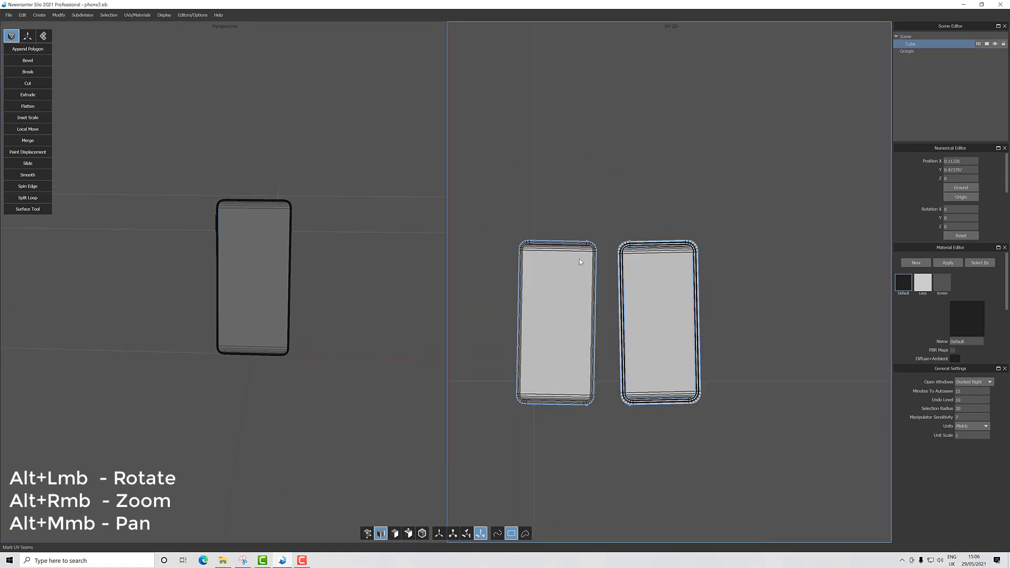
left_click(137, 14)
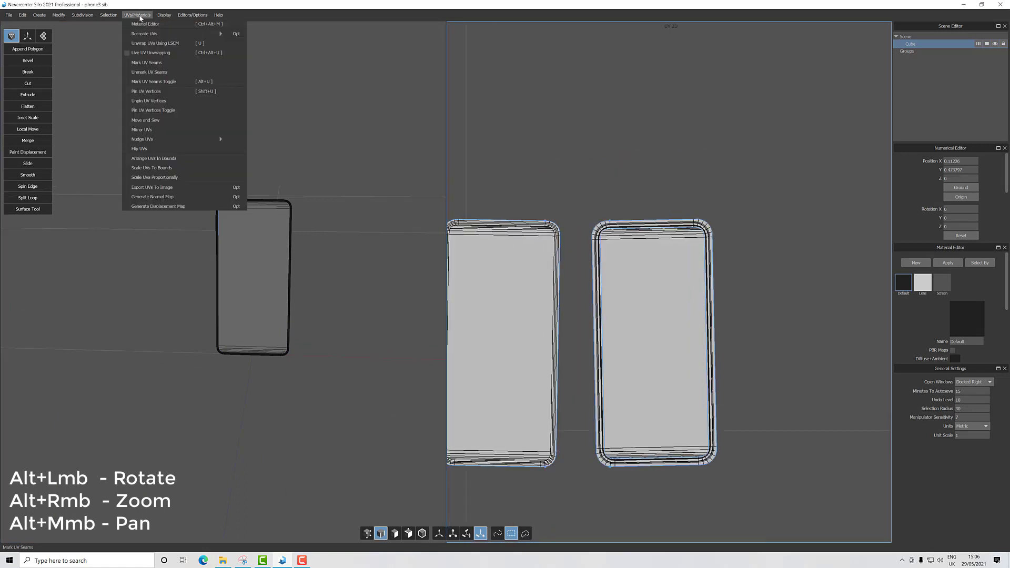
left_click(155, 43)
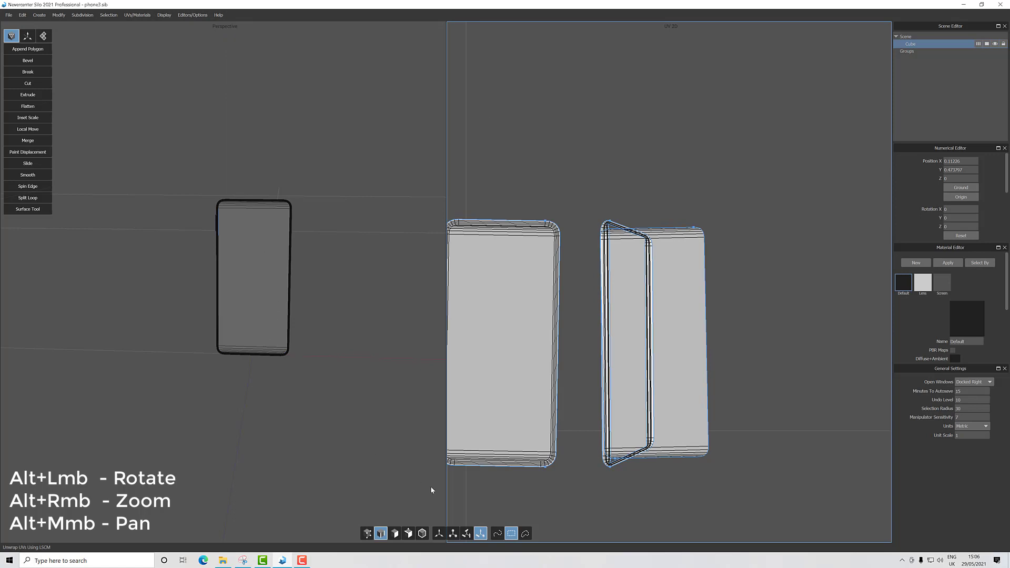
Select the rim strip's corner edge loop and mark it as a UV seam.
left_click(395, 533)
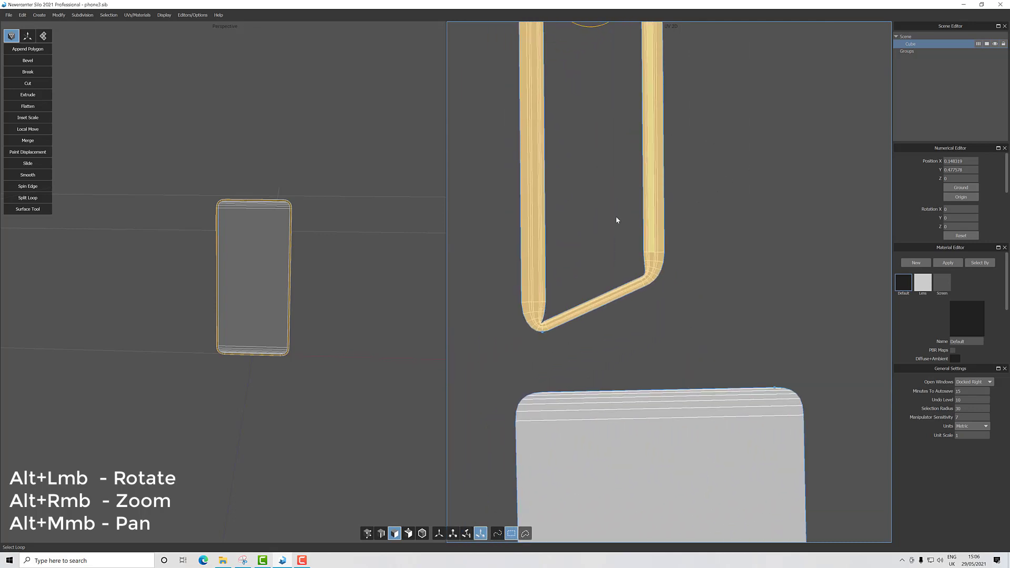
left_click(380, 533)
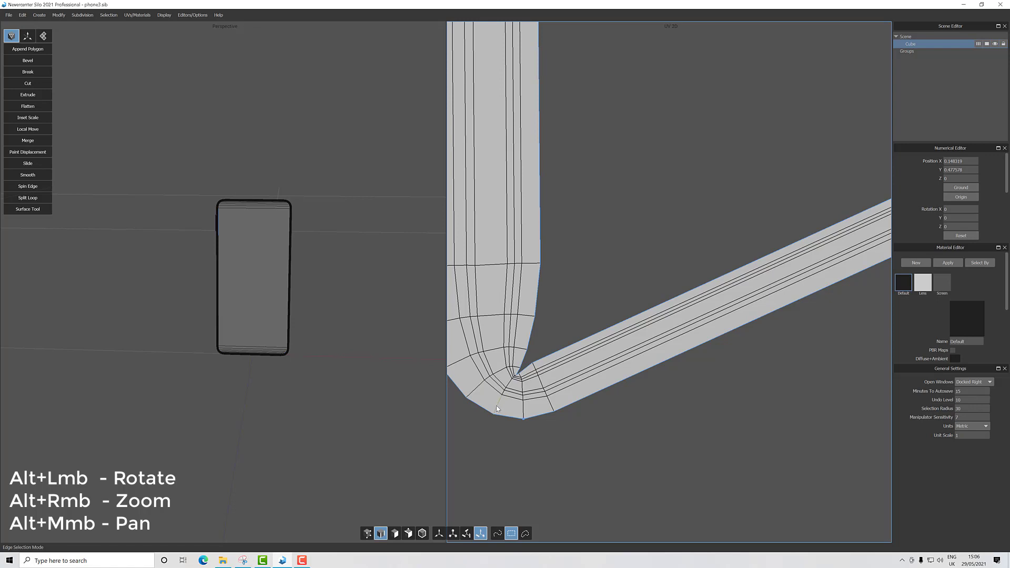
left_click(509, 380)
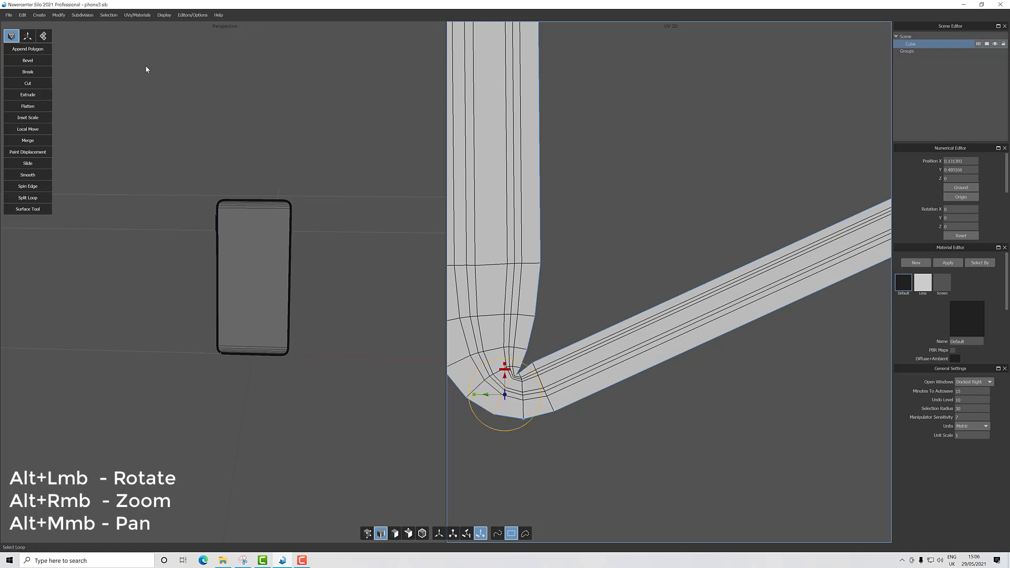
left_click(137, 15)
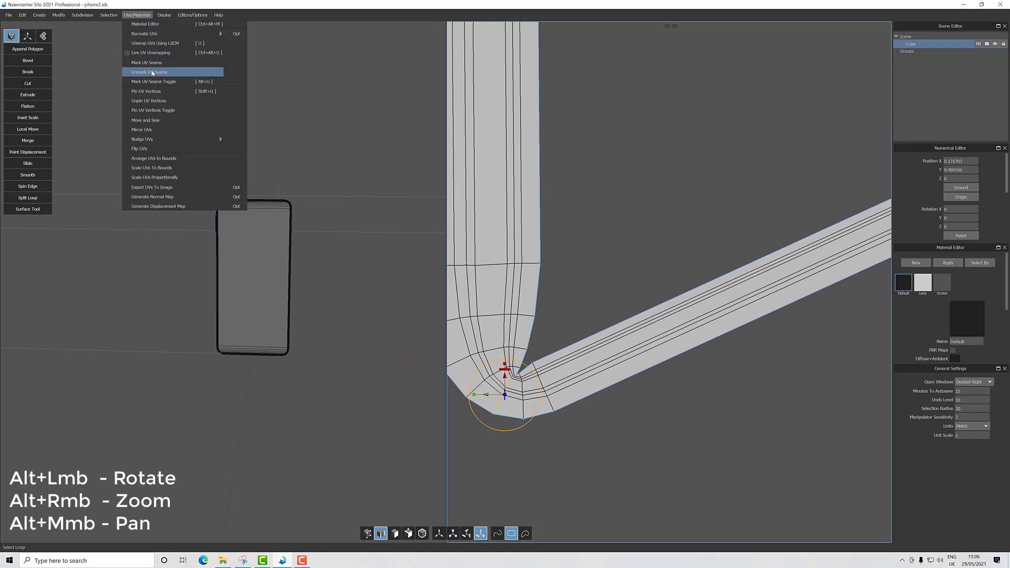
left_click(149, 72)
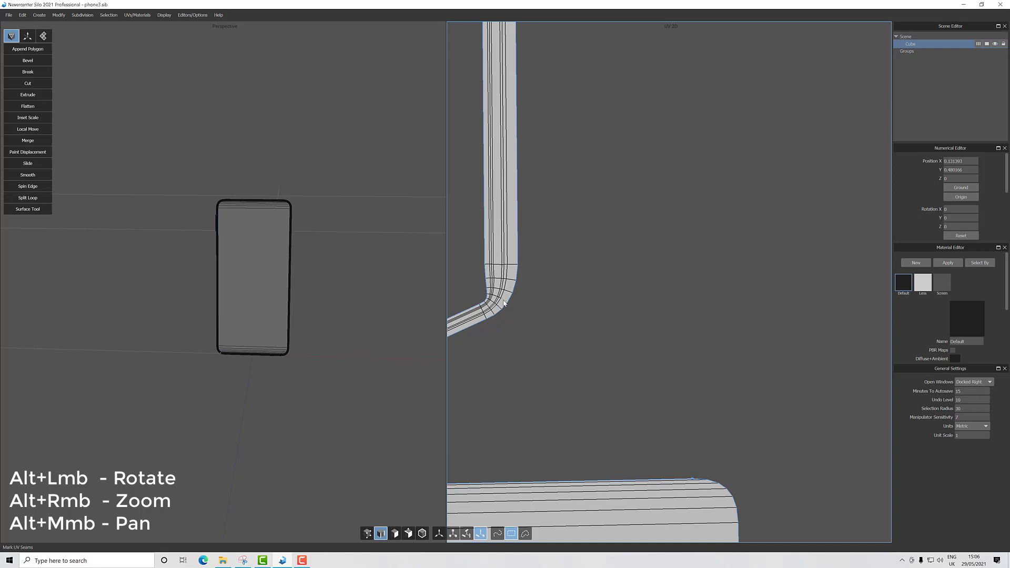
left_click(137, 15)
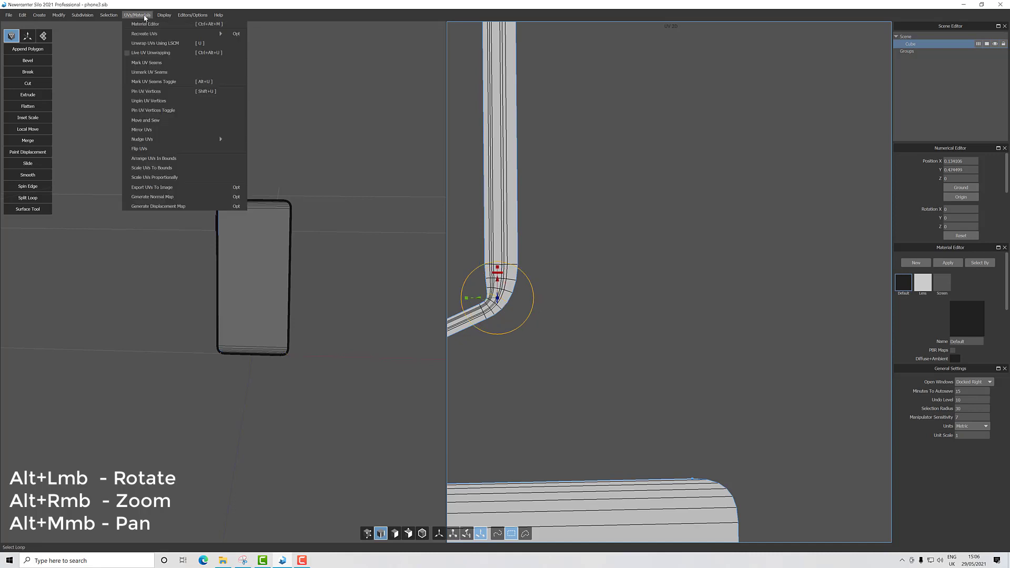
mouse_move(147, 63)
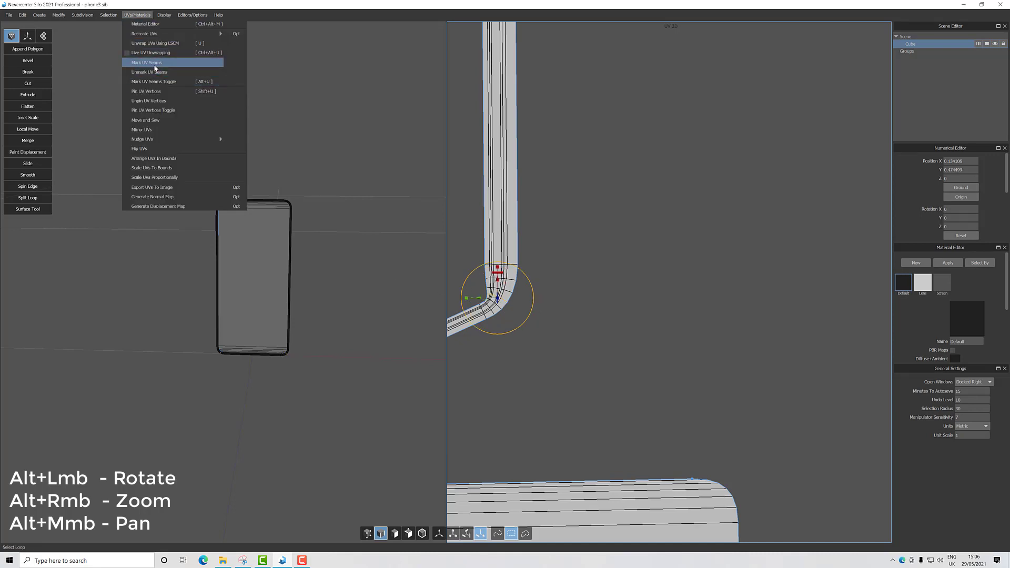
left_click(146, 62)
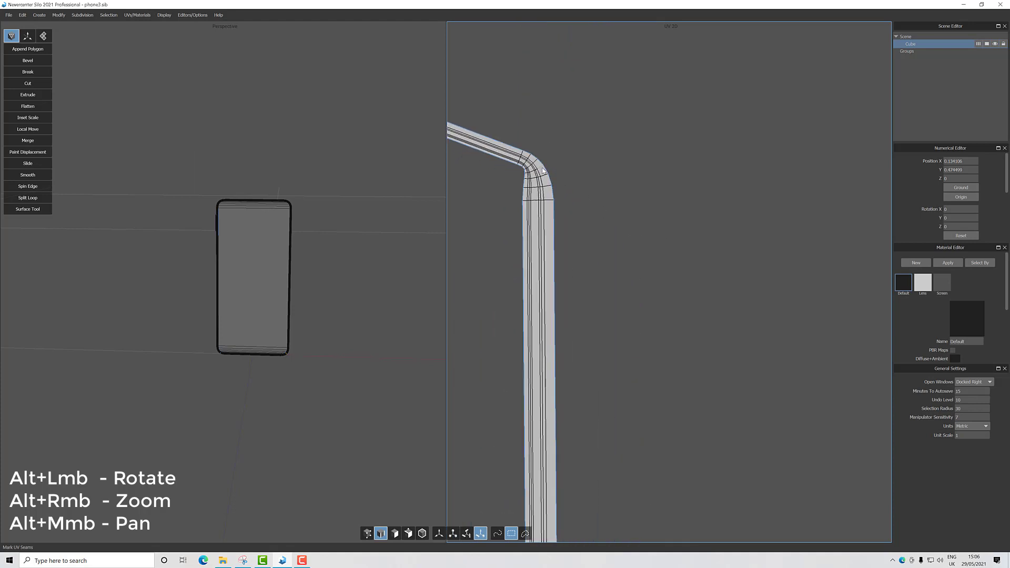
Mark the strip's bend and top corner loops as seams, then unwrap the UVs using LSCM.
left_click(534, 170)
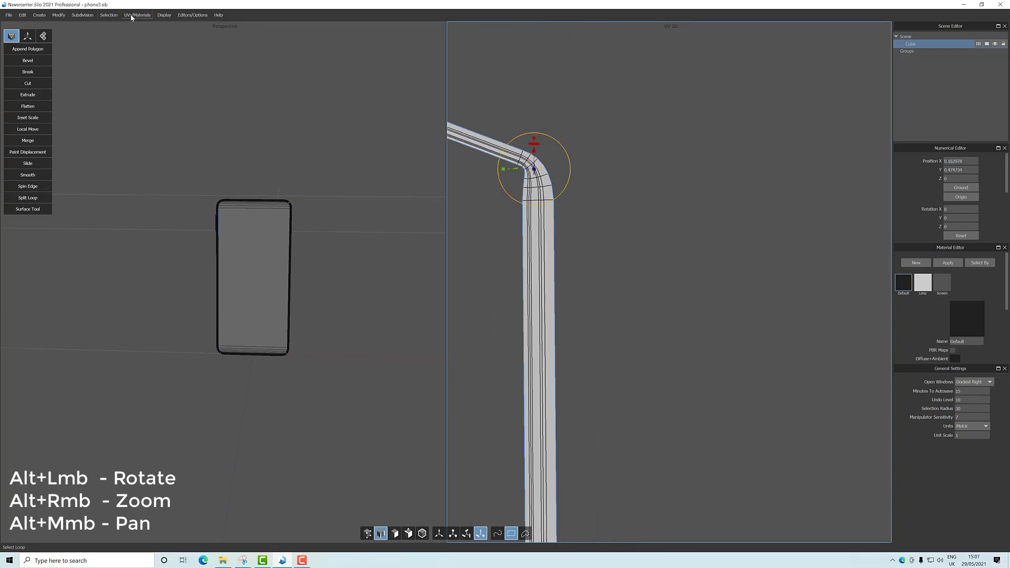
left_click(137, 15)
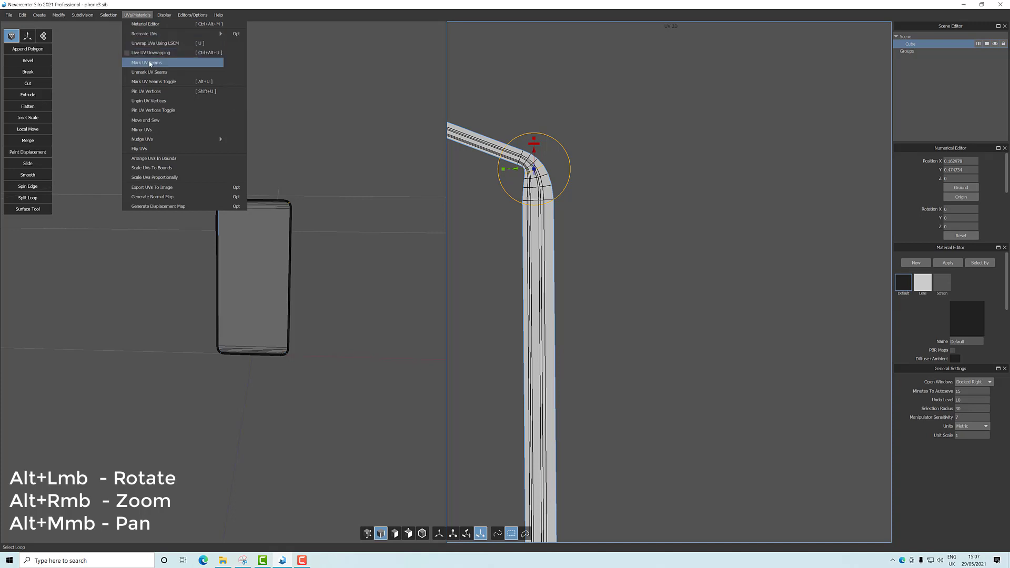
left_click(146, 62)
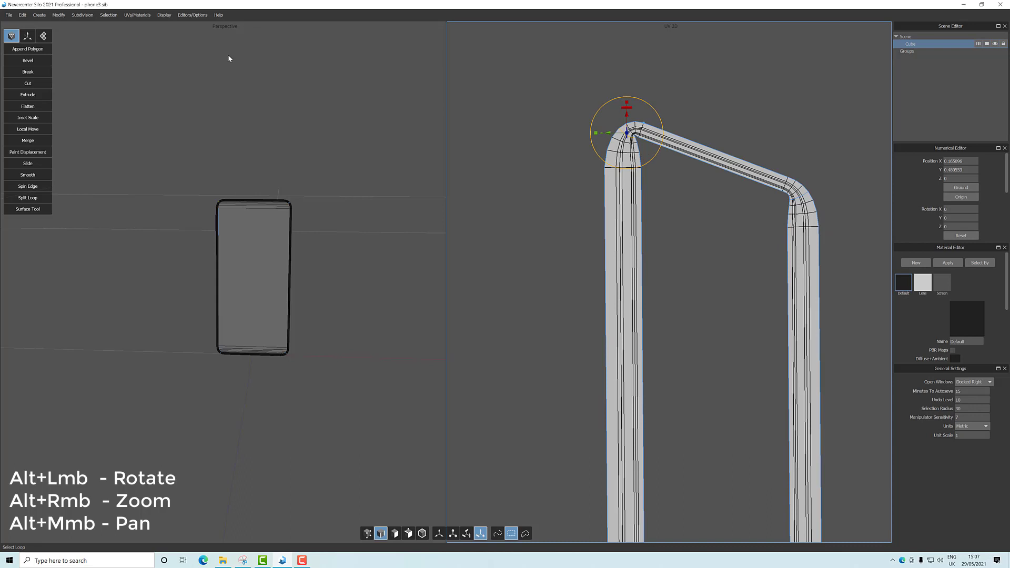
left_click(137, 15)
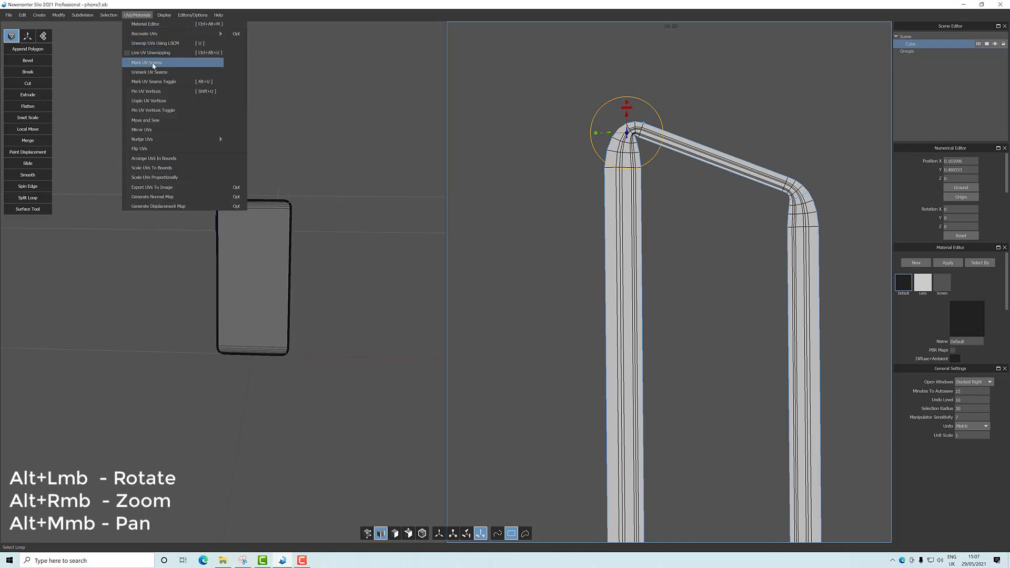
left_click(147, 63)
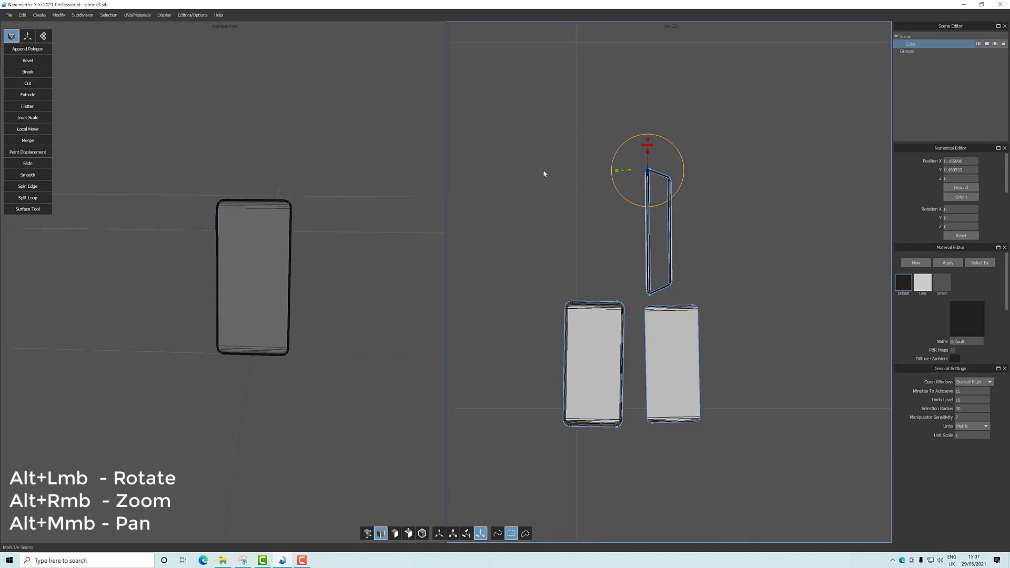
left_click(135, 14)
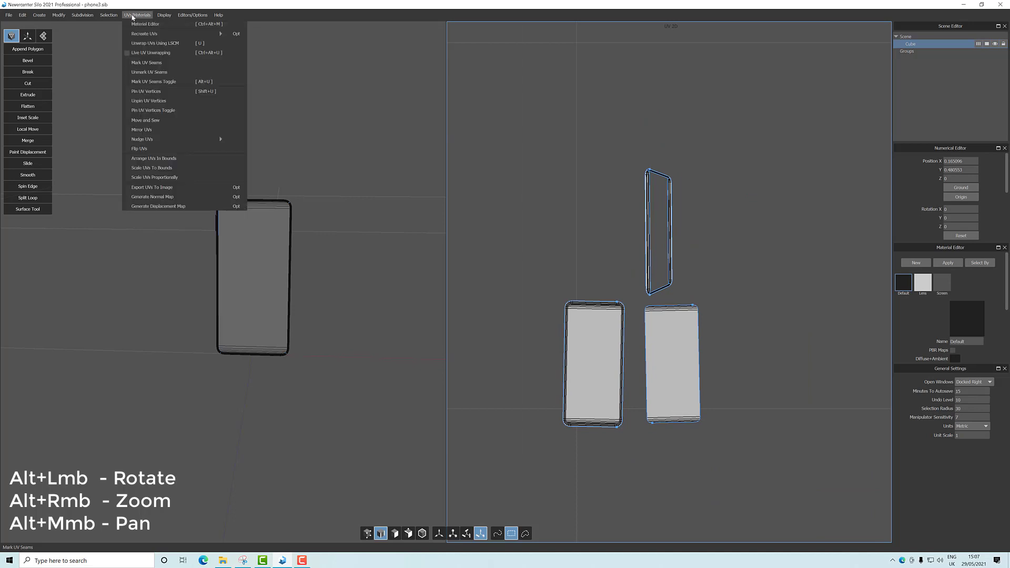
left_click(154, 44)
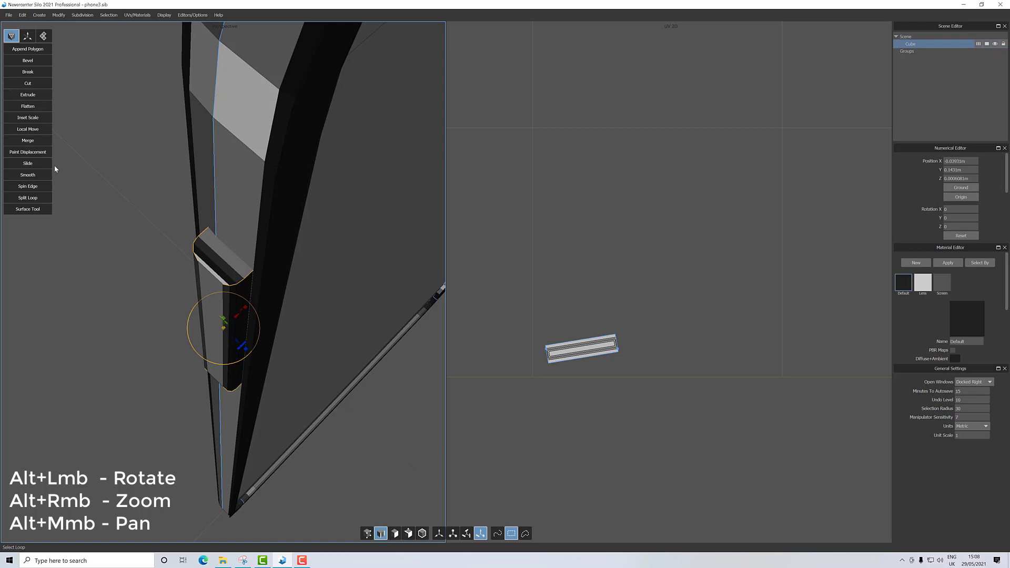
Seam the side button's selected loop and LSCM-unwrap it into a flat strip with end caps.
left_click(137, 15)
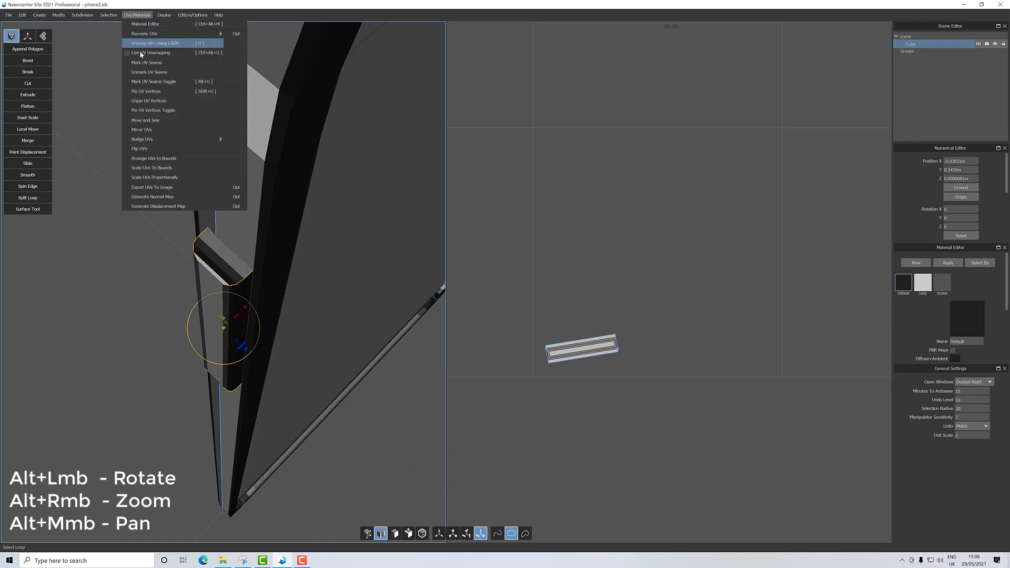
left_click(158, 43)
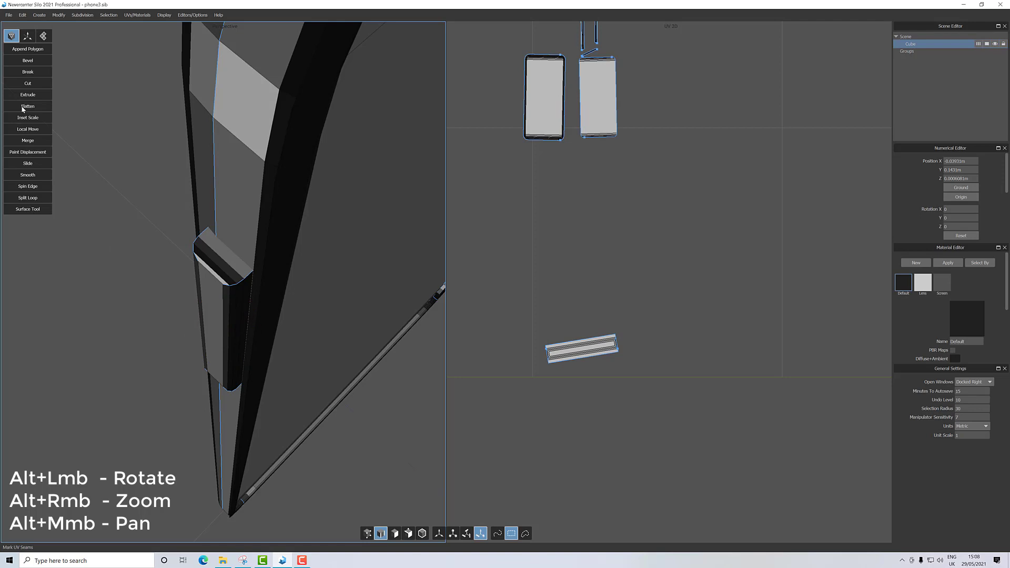
left_click(137, 15)
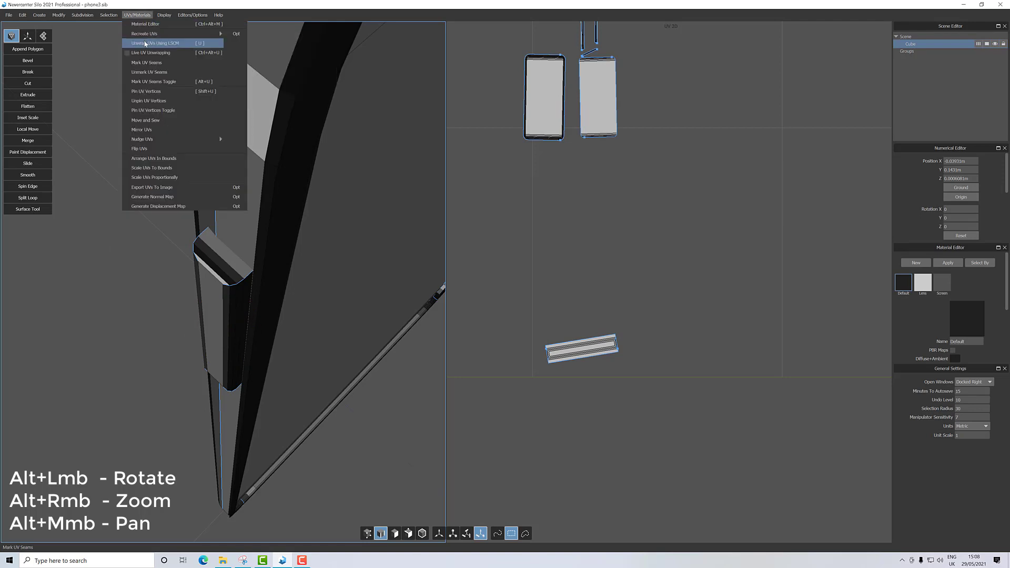
left_click(157, 42)
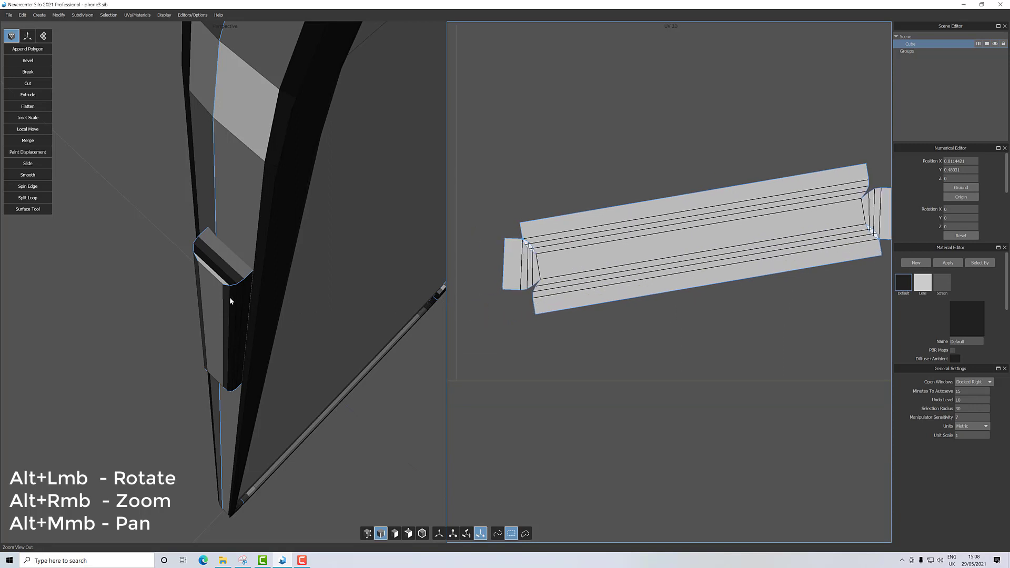
mouse_move(371, 507)
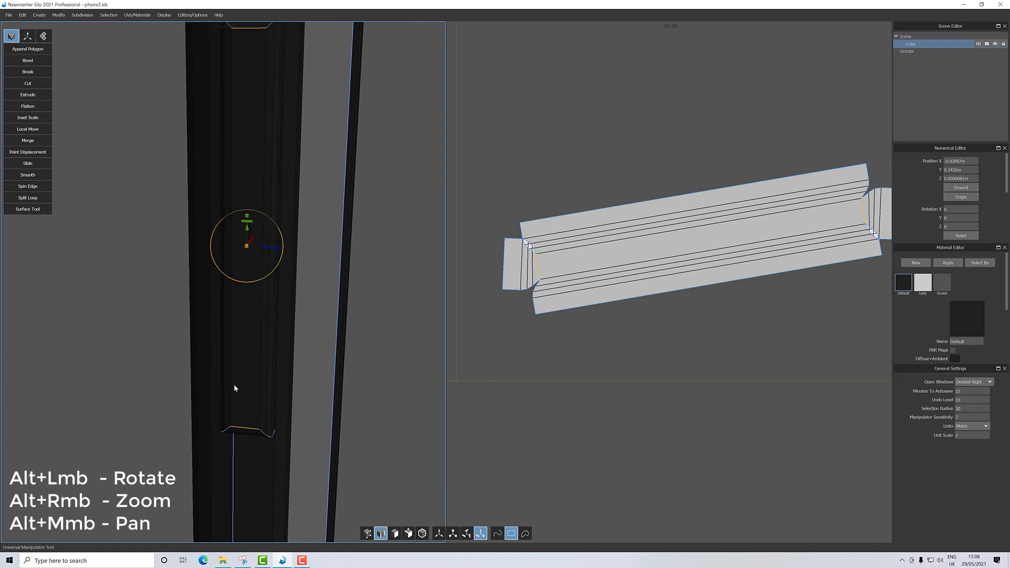
Seam the button-notch loop on the rim and unwrap so the second button splits off the rim strip.
left_click(137, 15)
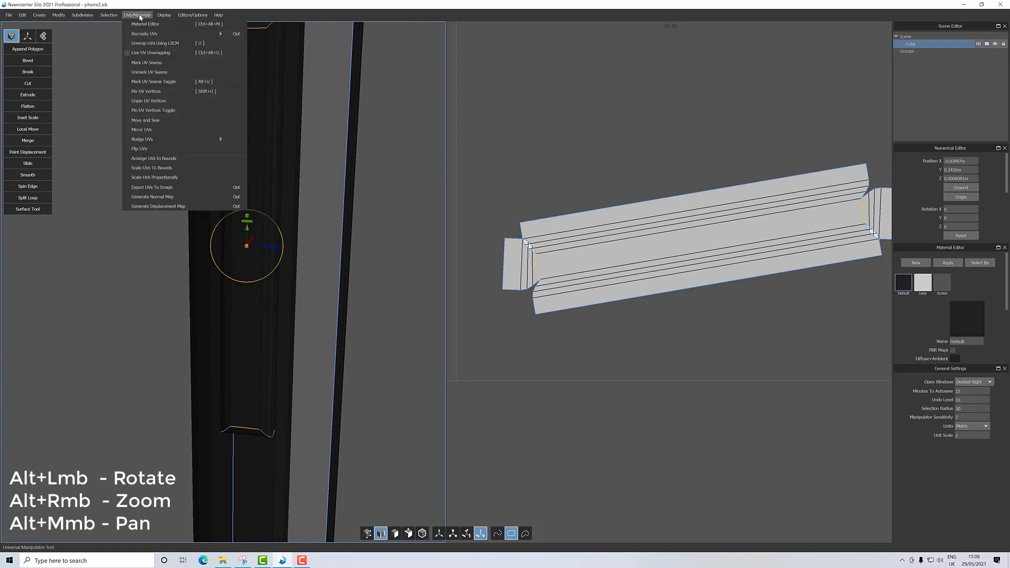
mouse_move(148, 62)
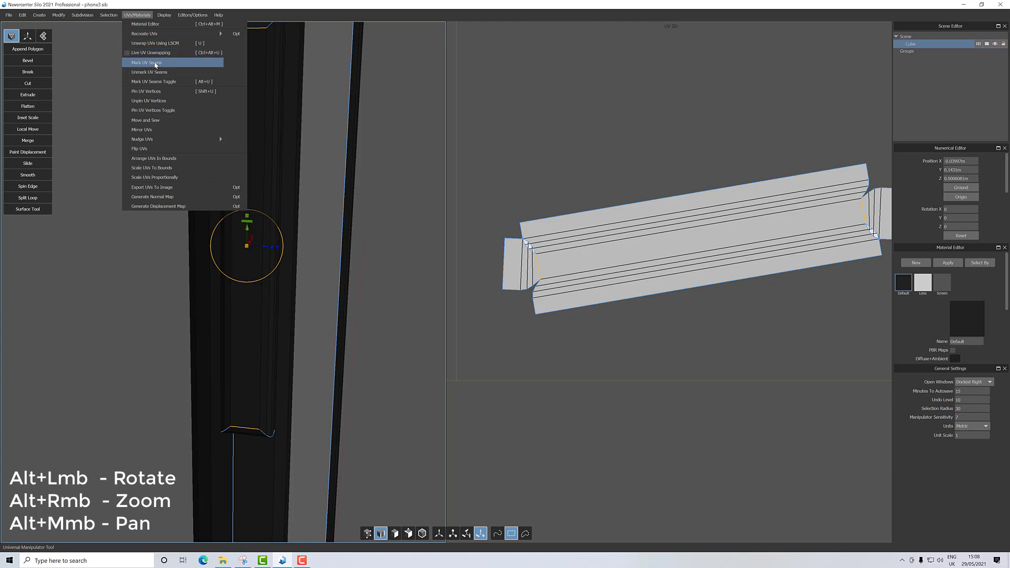
left_click(147, 62)
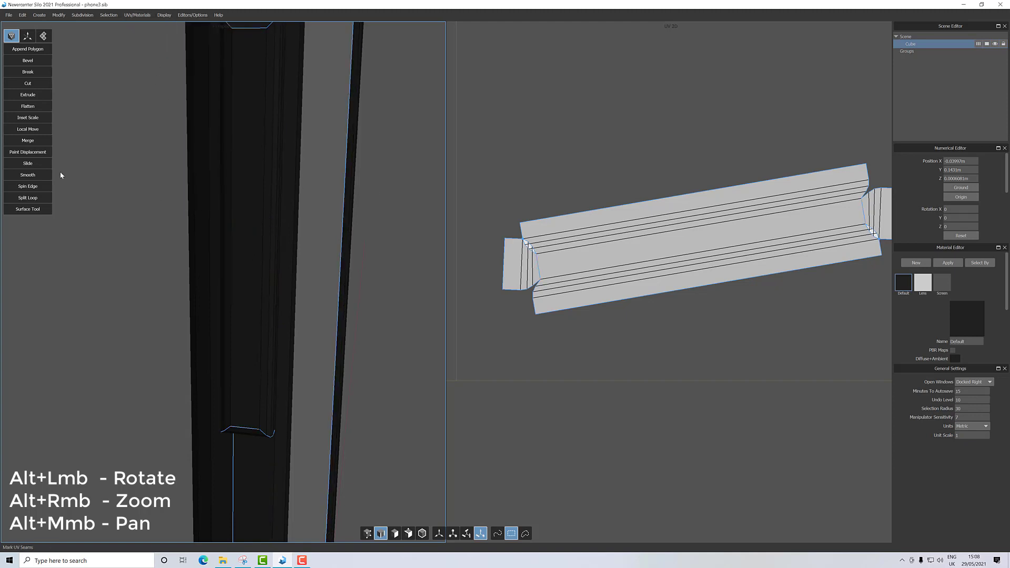
left_click(137, 15)
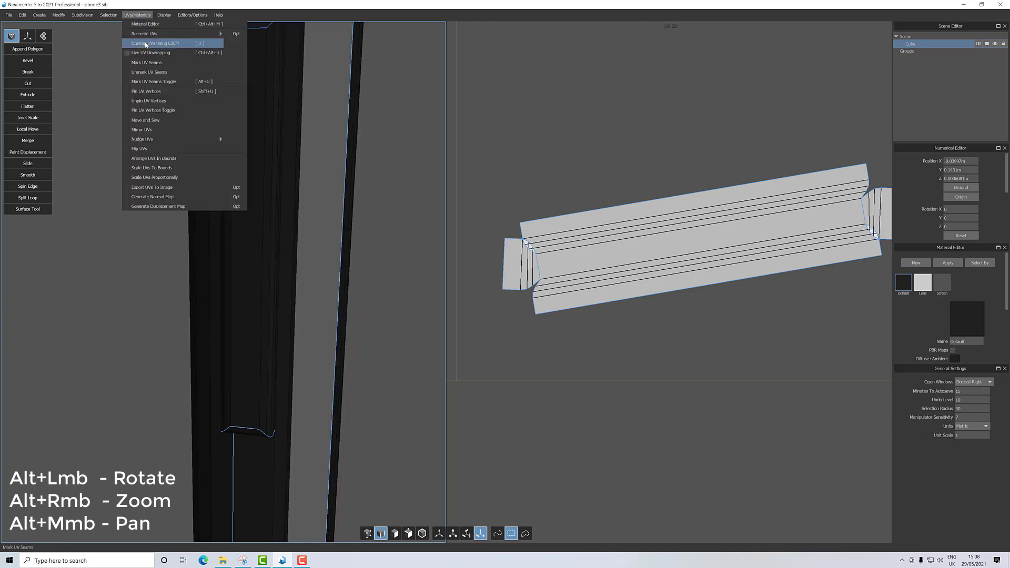
left_click(153, 42)
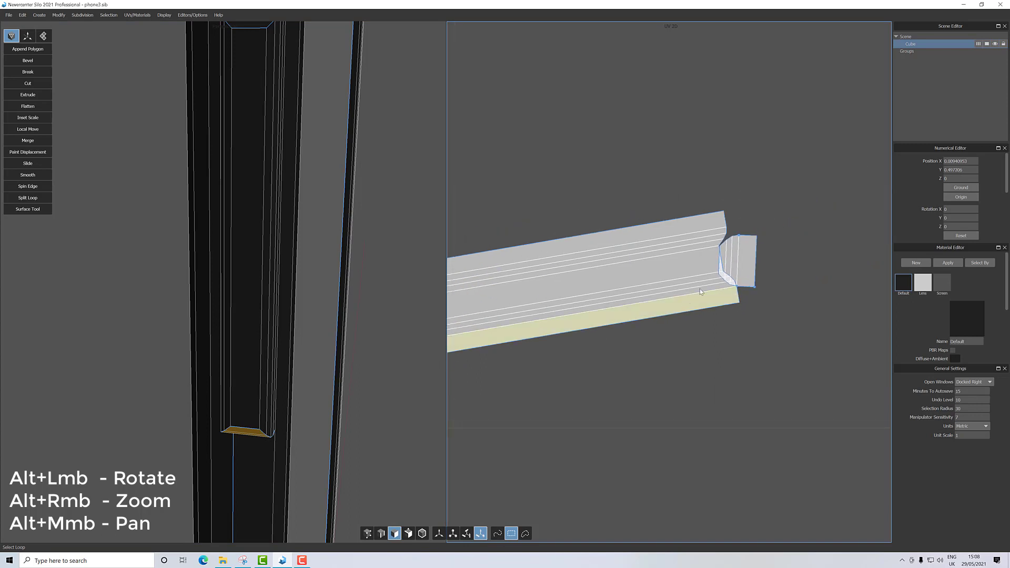
left_click(729, 265)
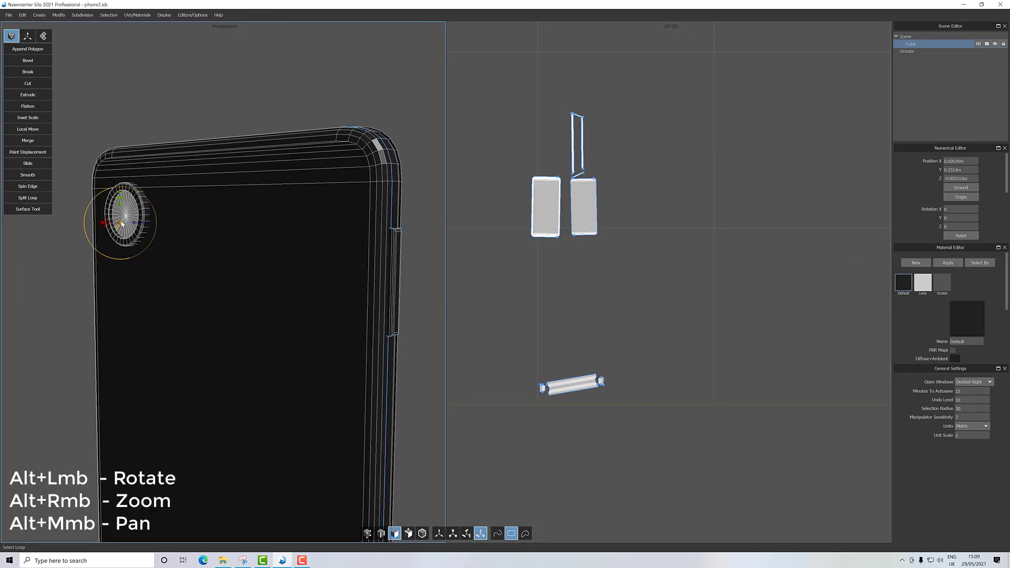
Zoom to the camera bump and mark its first edge loop as a UV seam.
left_click_drag(122, 222, 151, 233)
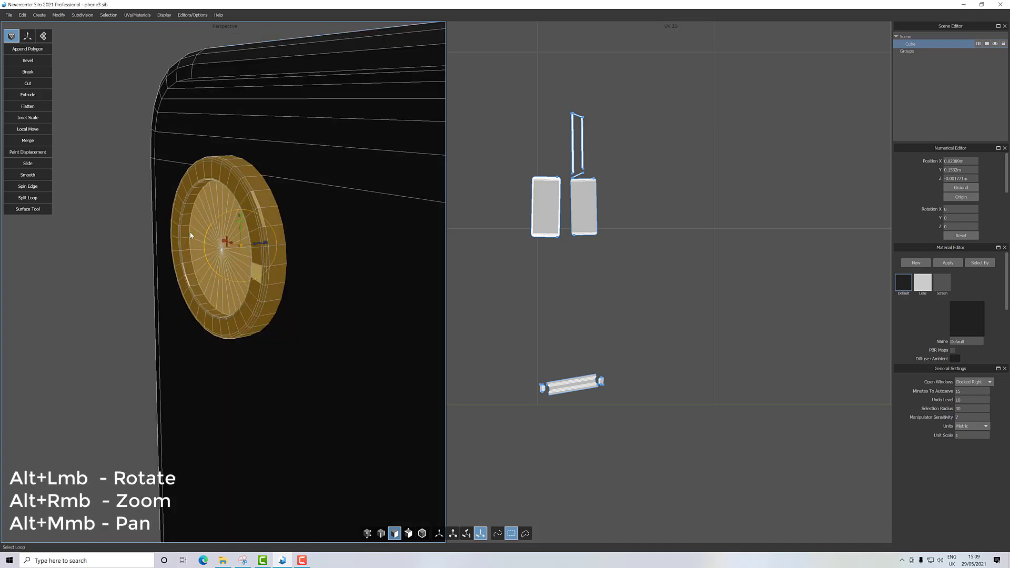
left_click(381, 532)
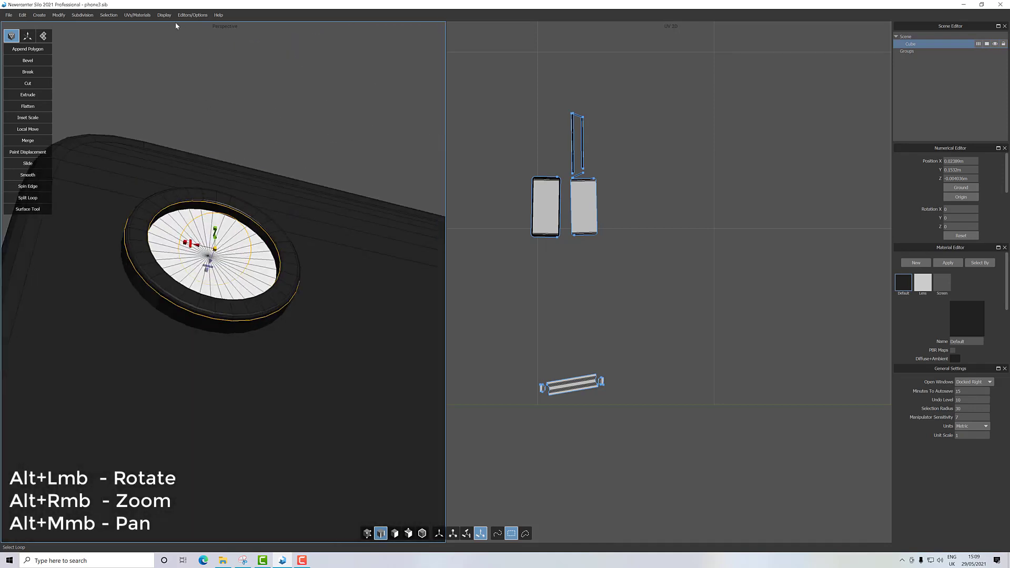
left_click(137, 15)
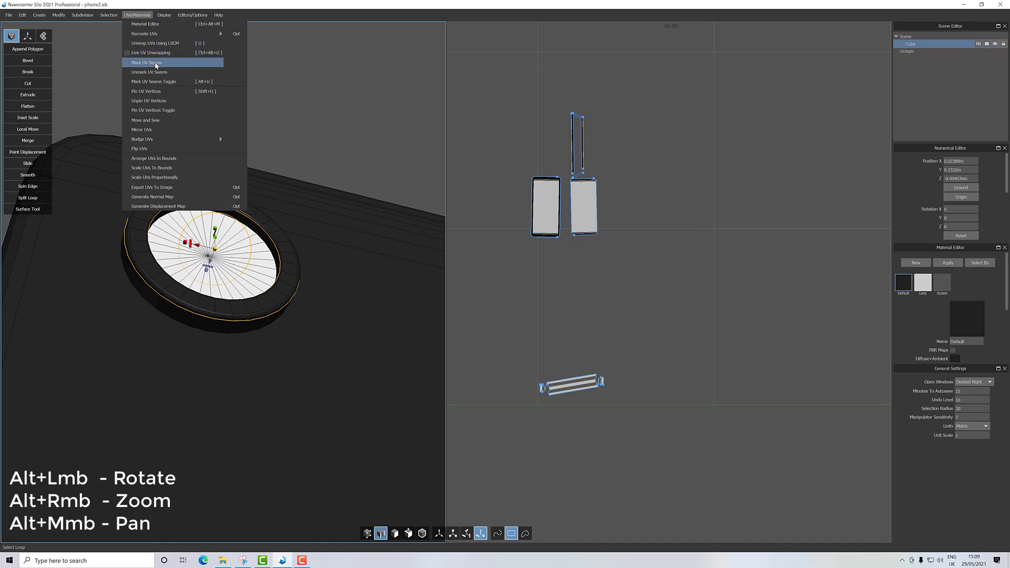
left_click(146, 62)
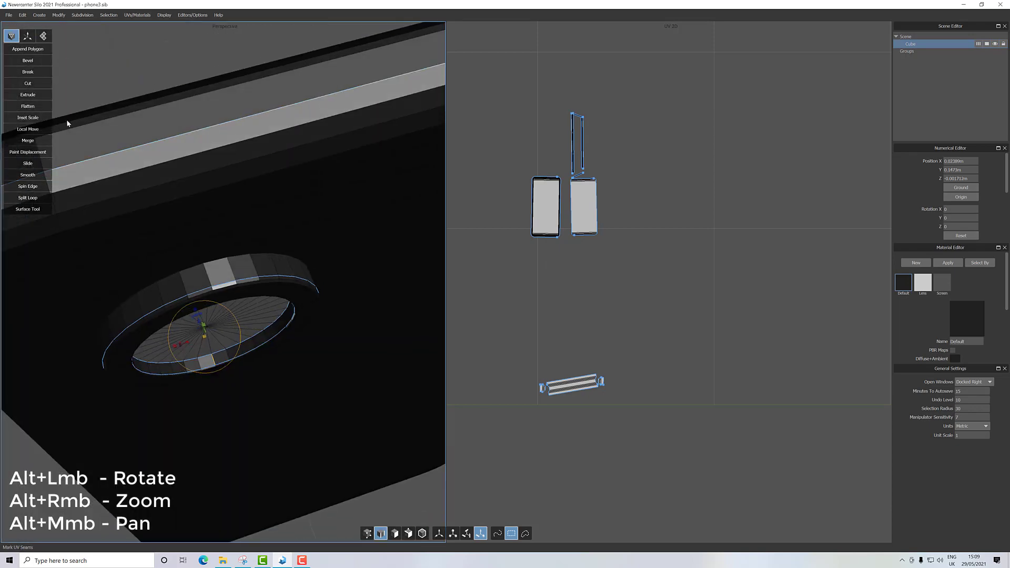
Mark the camera's second ring loop as a UV seam, then view the whole back.
left_click(136, 15)
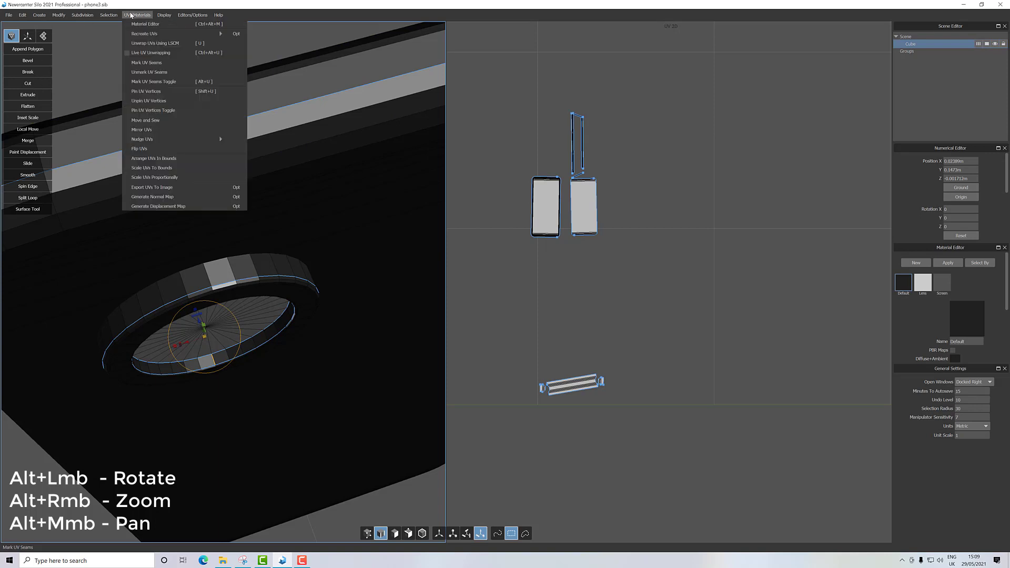
left_click(149, 69)
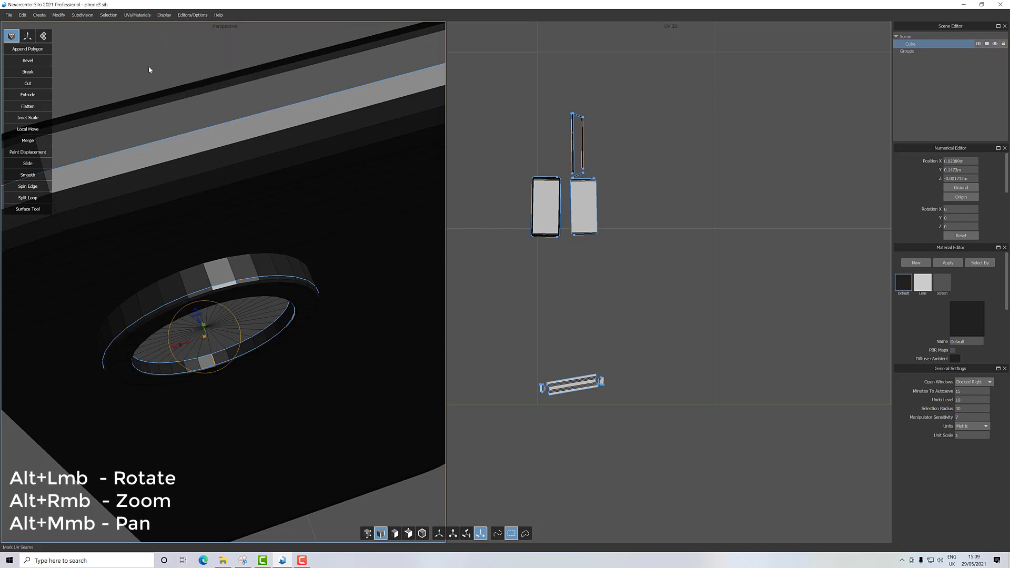
left_click_drag(149, 69, 243, 146)
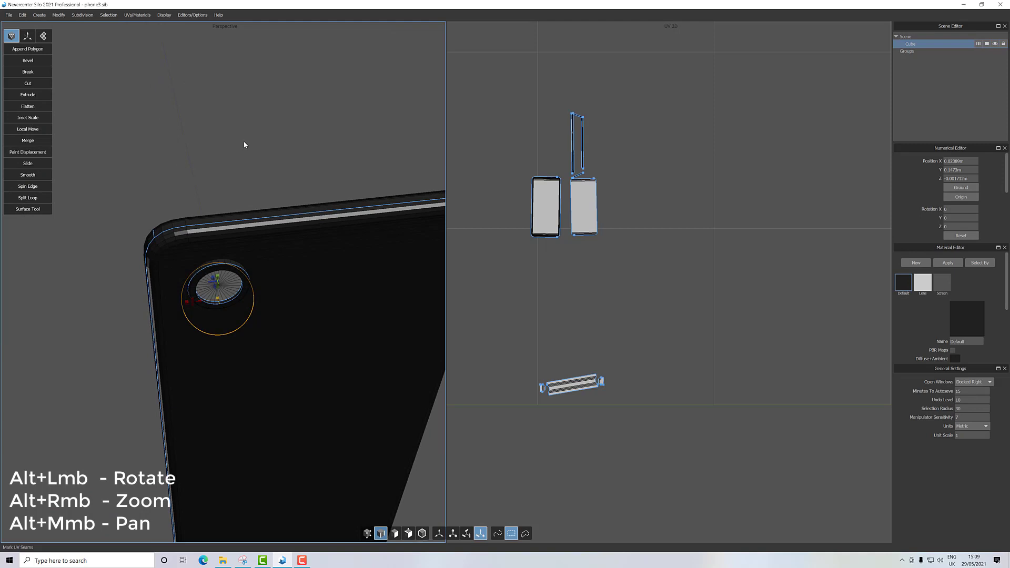
left_click(135, 15)
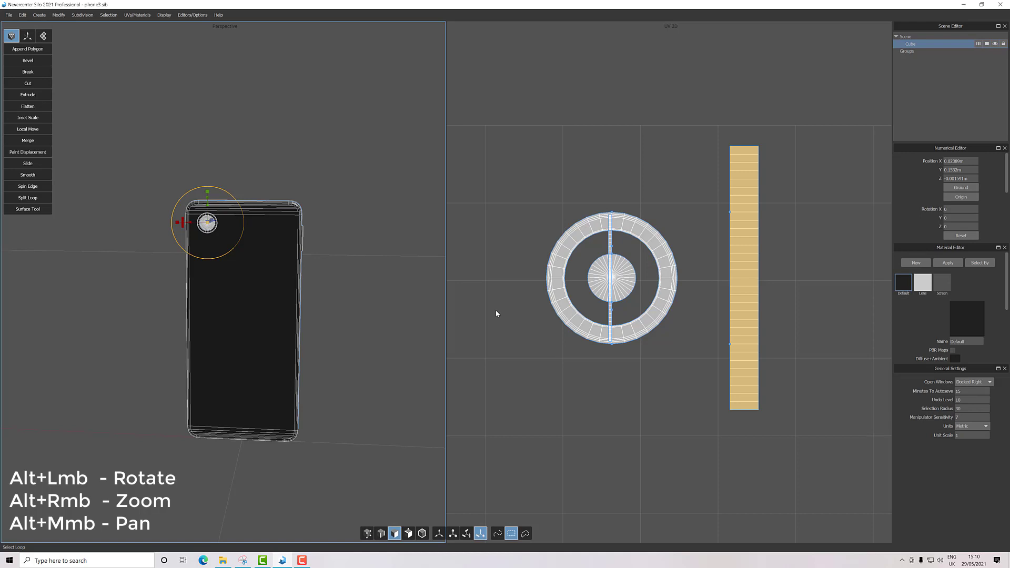
mouse_move(352, 436)
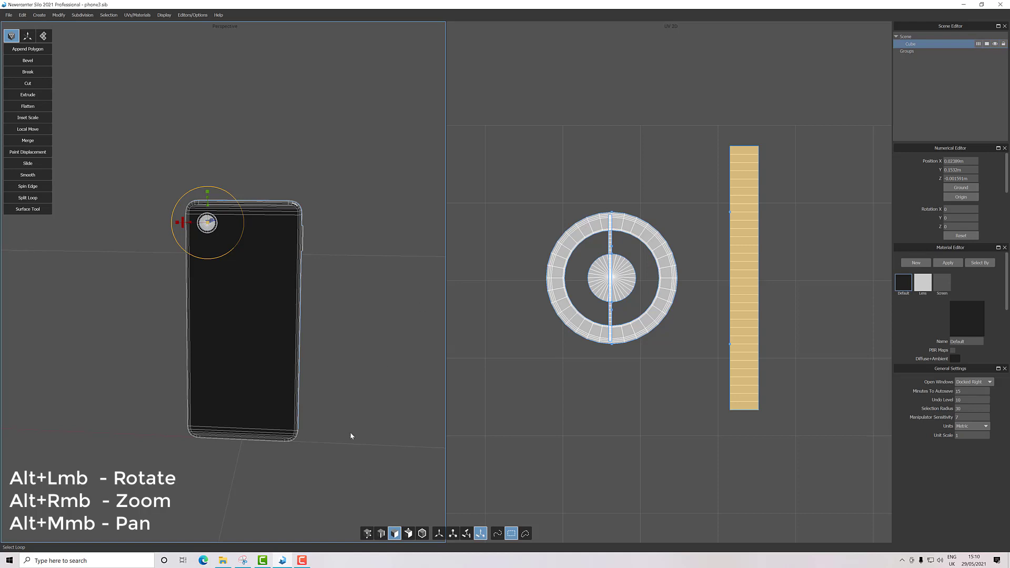